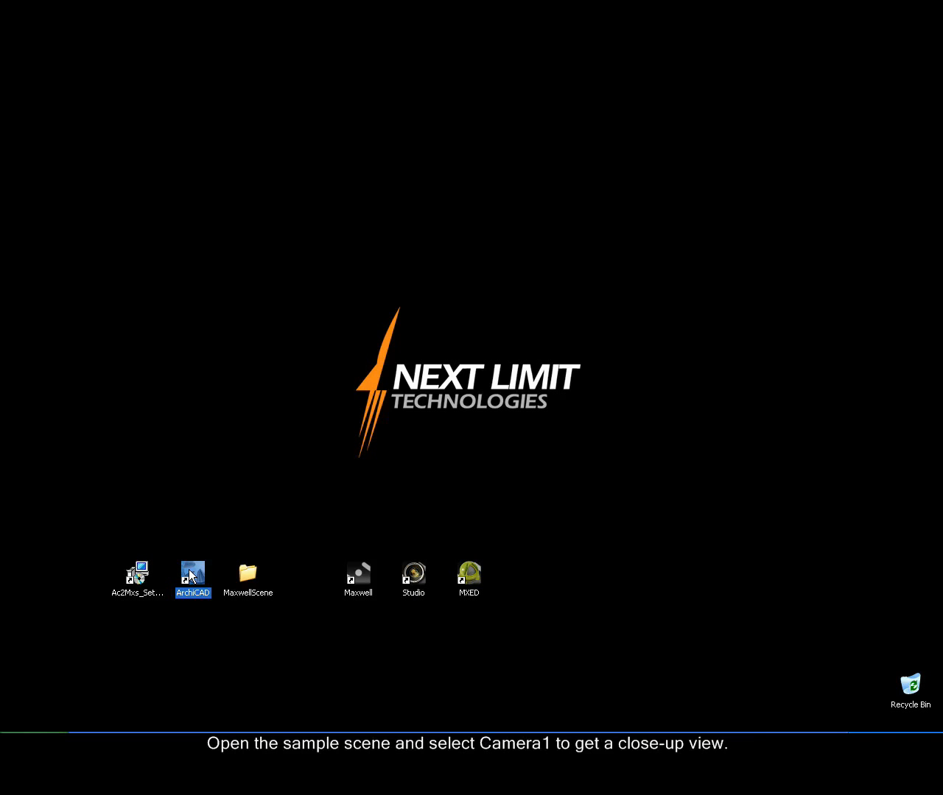
Launch ArchiCAD 11 from the desktop shortcut with the MaxwellArchiCAD sample project open
double_click(192, 574)
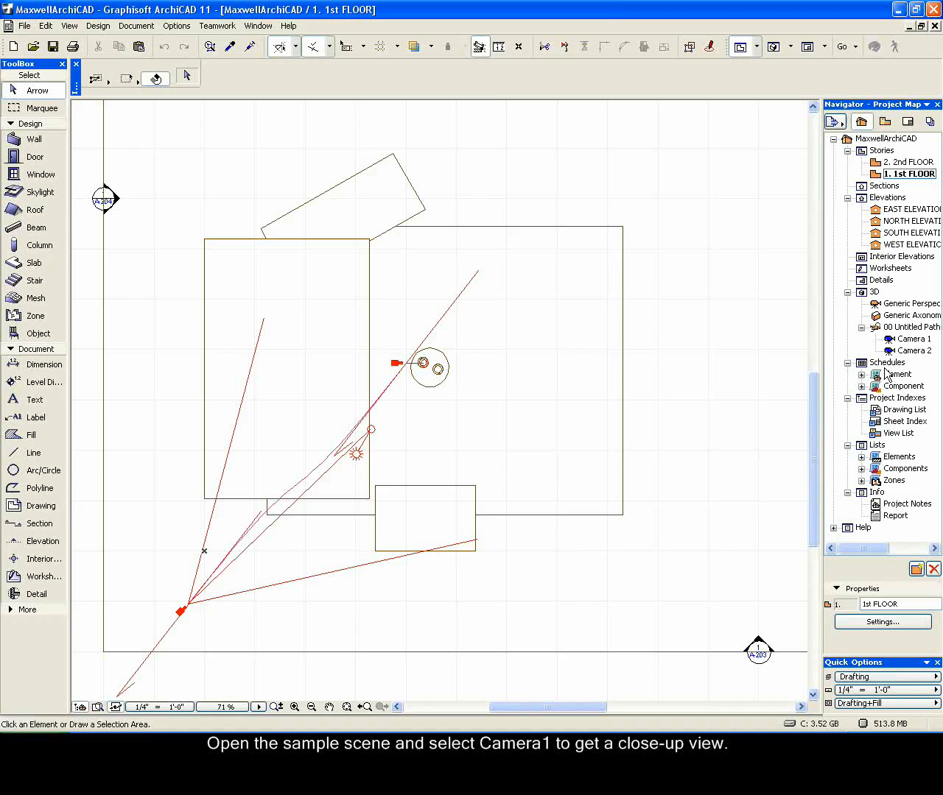
Show the Camera 1 teacup view and set the PhotoRendering engine to Maxwell
double_click(909, 338)
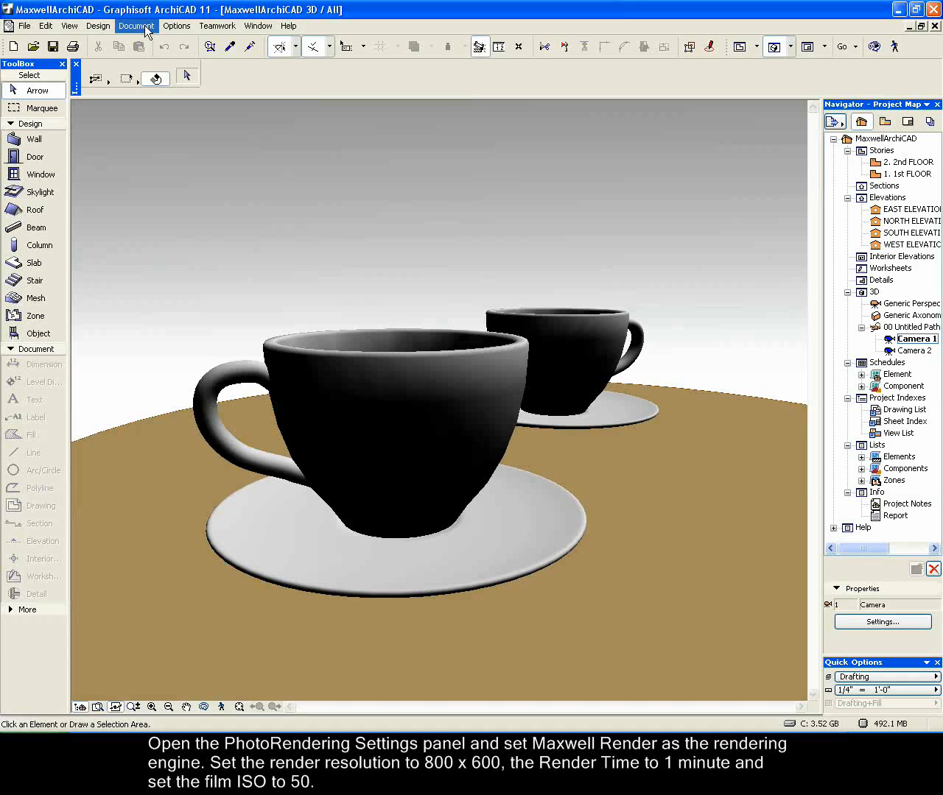
left_click(137, 26)
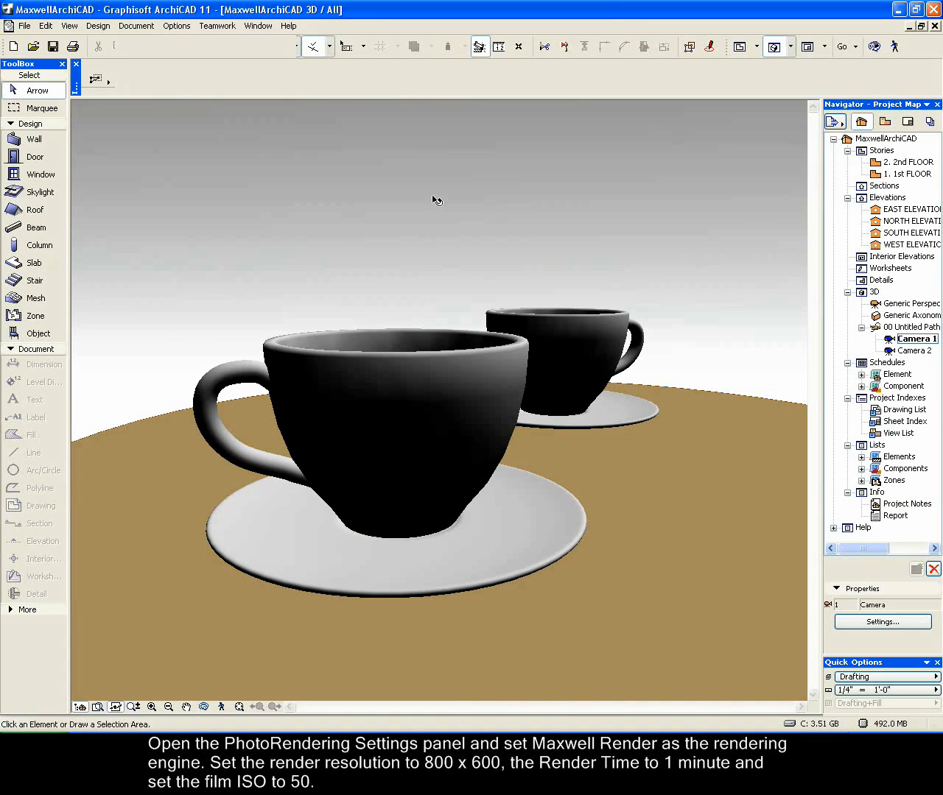
left_click(497, 89)
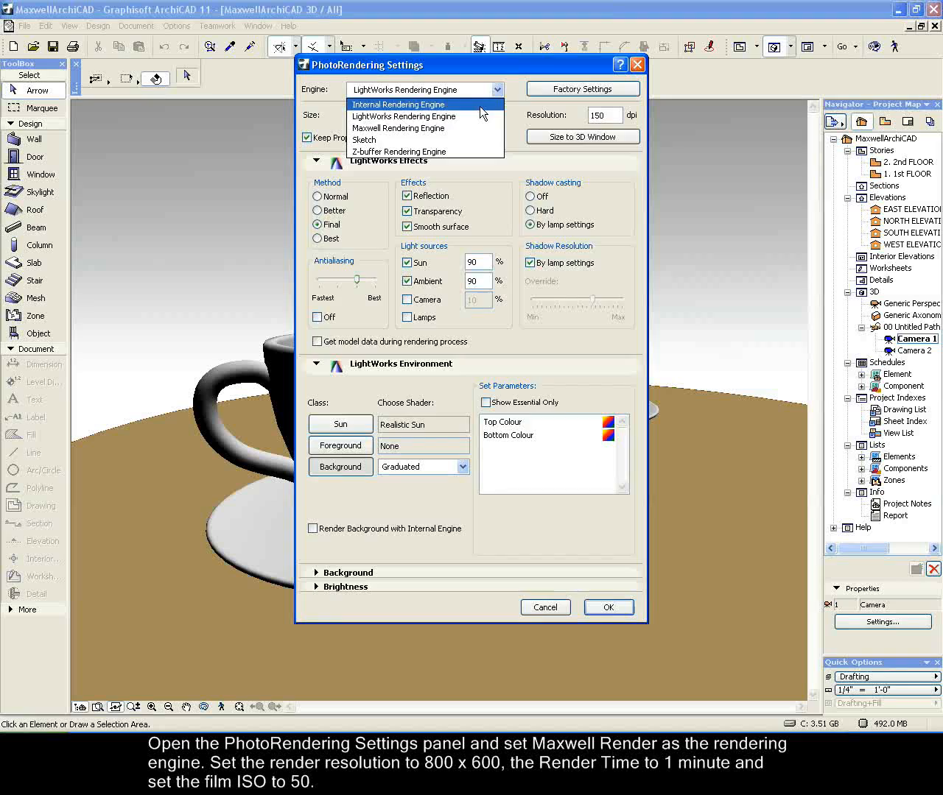
left_click(397, 128)
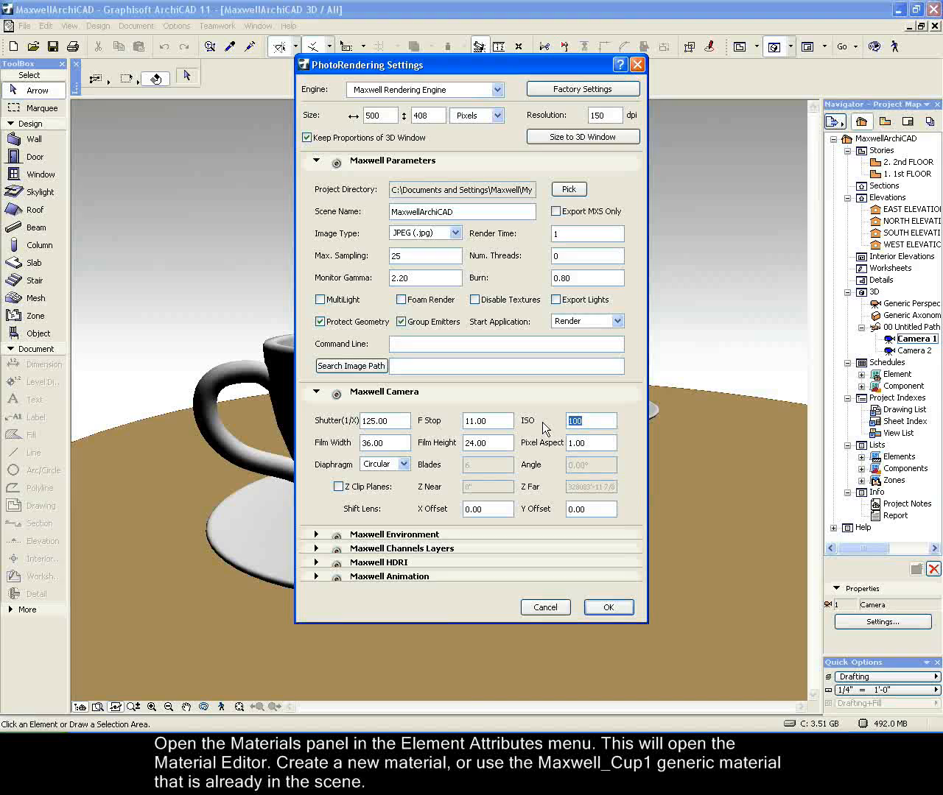
left_click(384, 442)
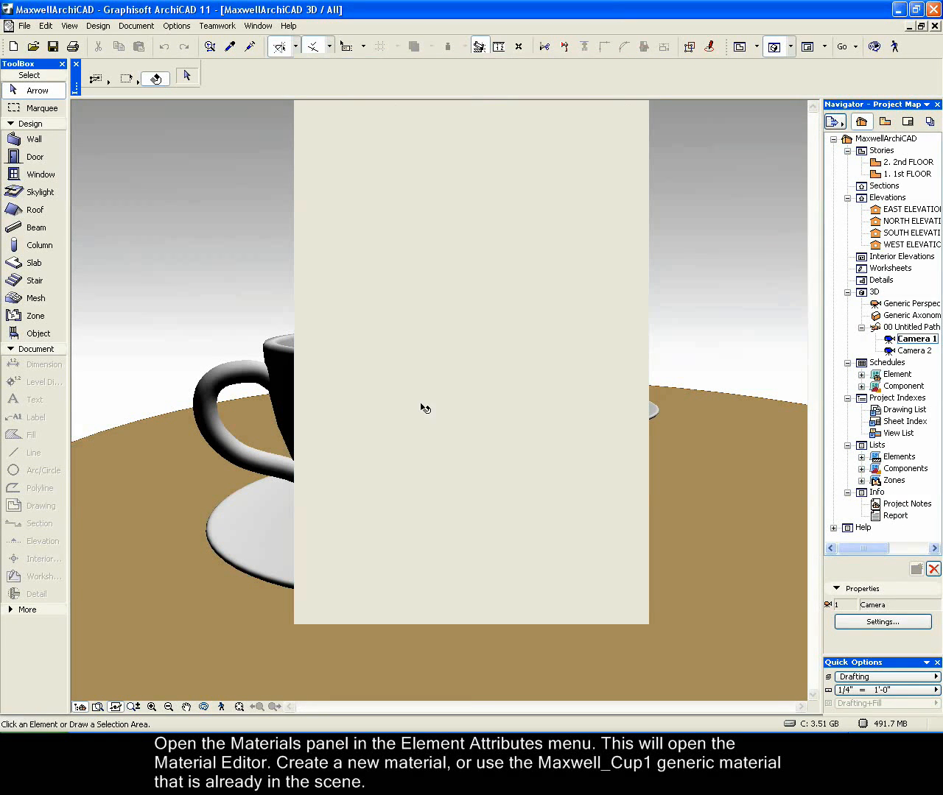
Convert the Maxwell_Cup1 material into a Maxwell Metal with roughness 51
left_click(176, 26)
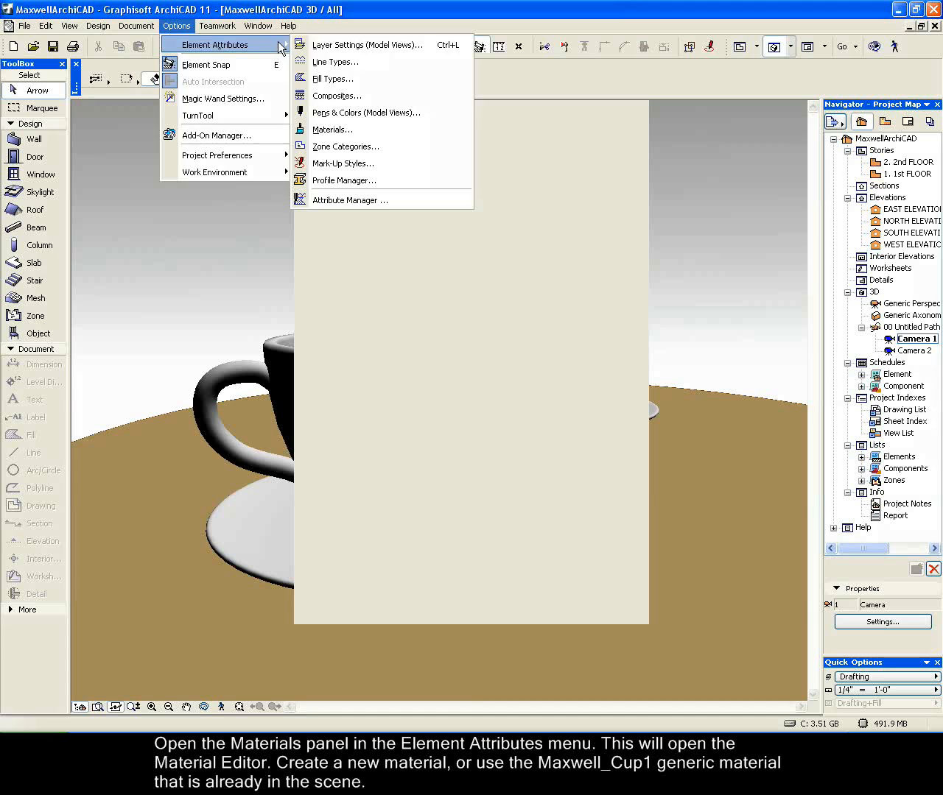
left_click(332, 129)
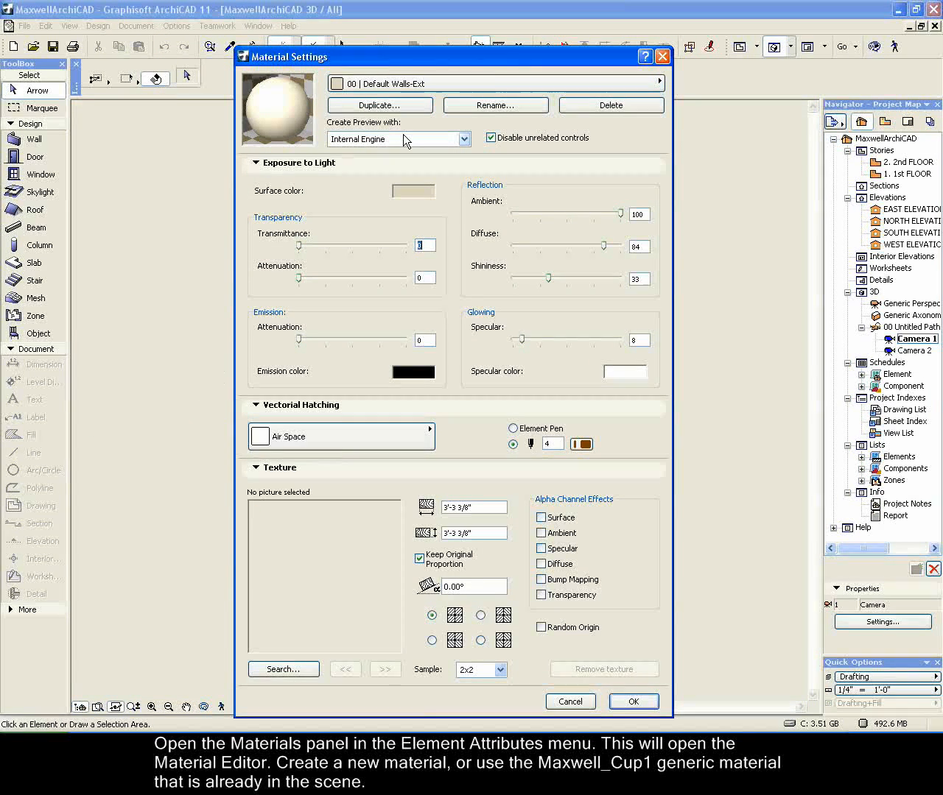
left_click(657, 83)
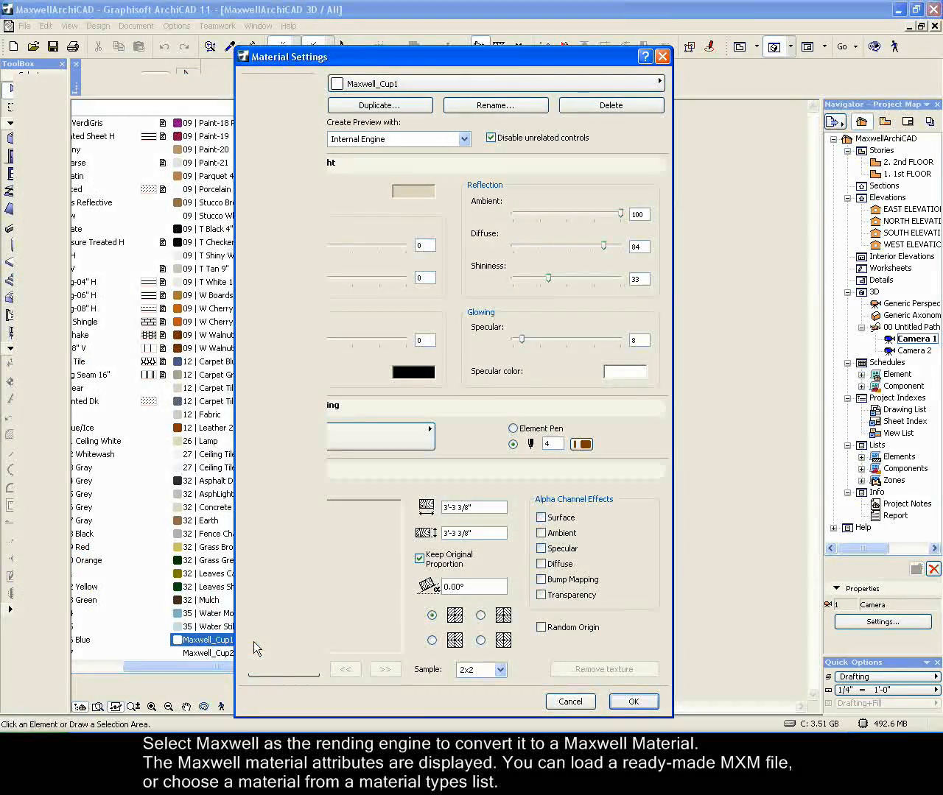
left_click(465, 139)
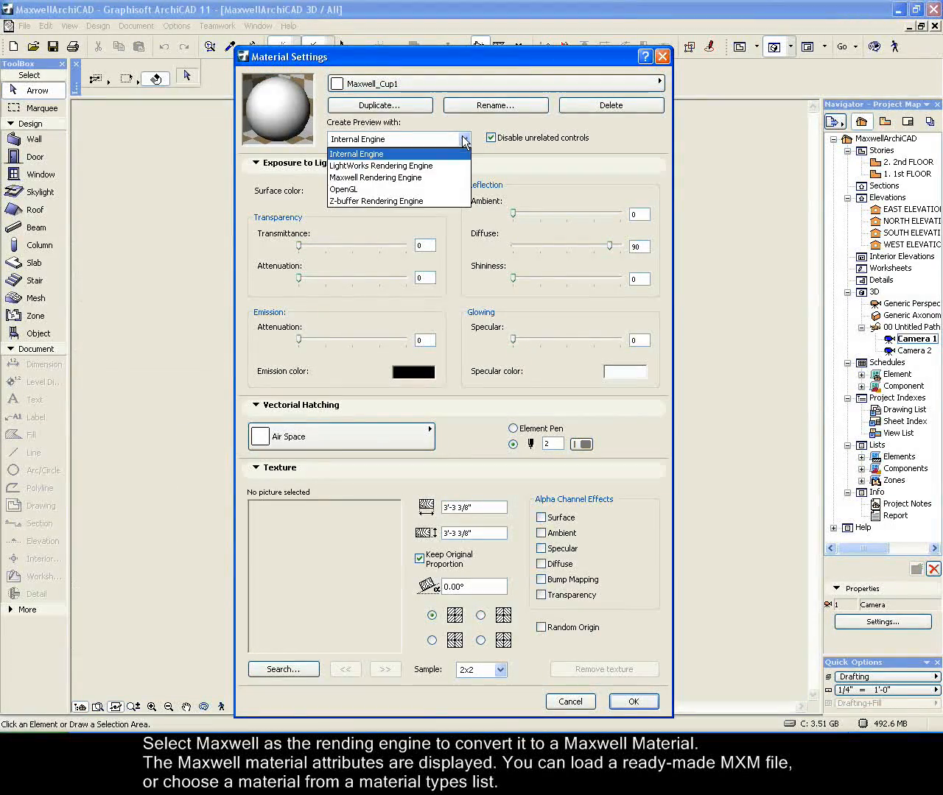
left_click(376, 178)
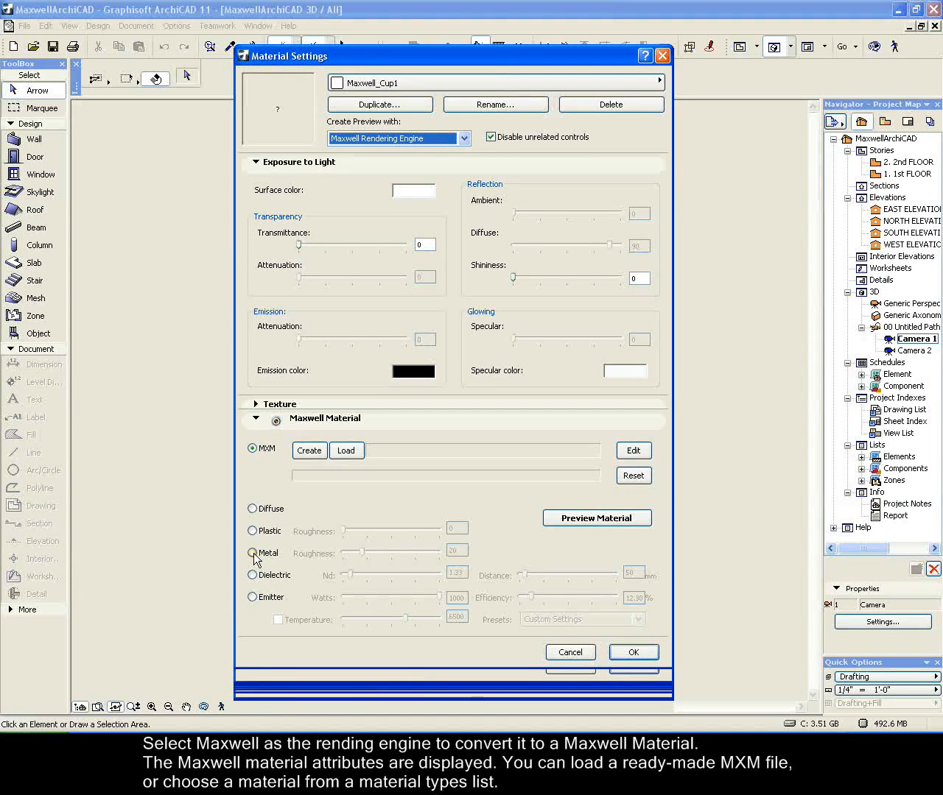
left_click(253, 553)
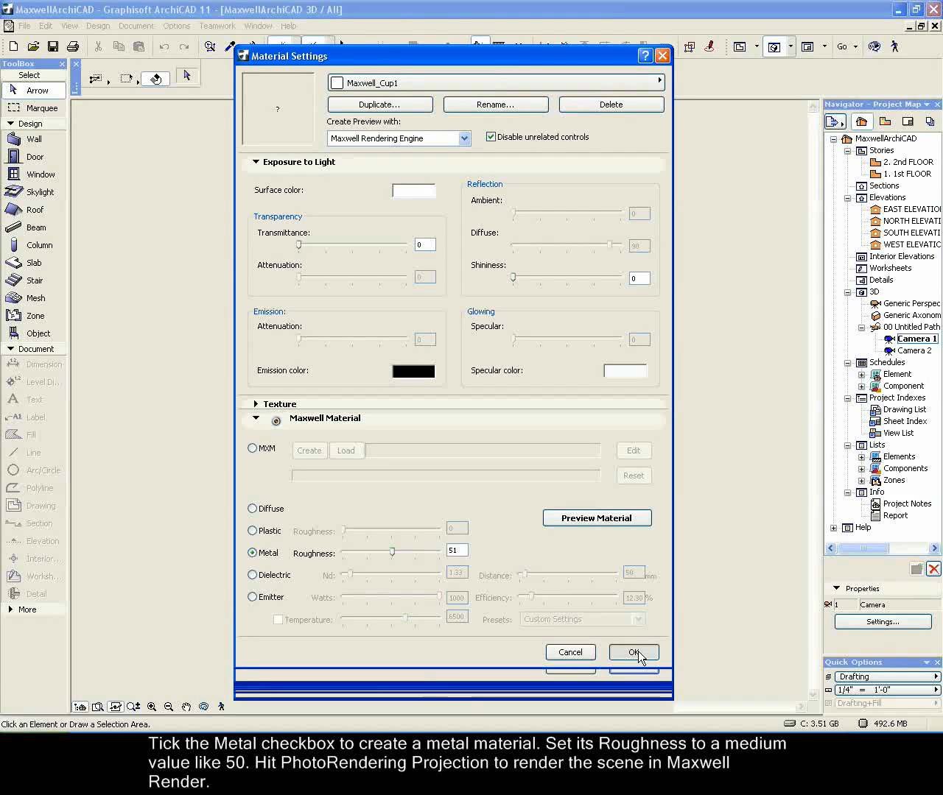
left_click(137, 26)
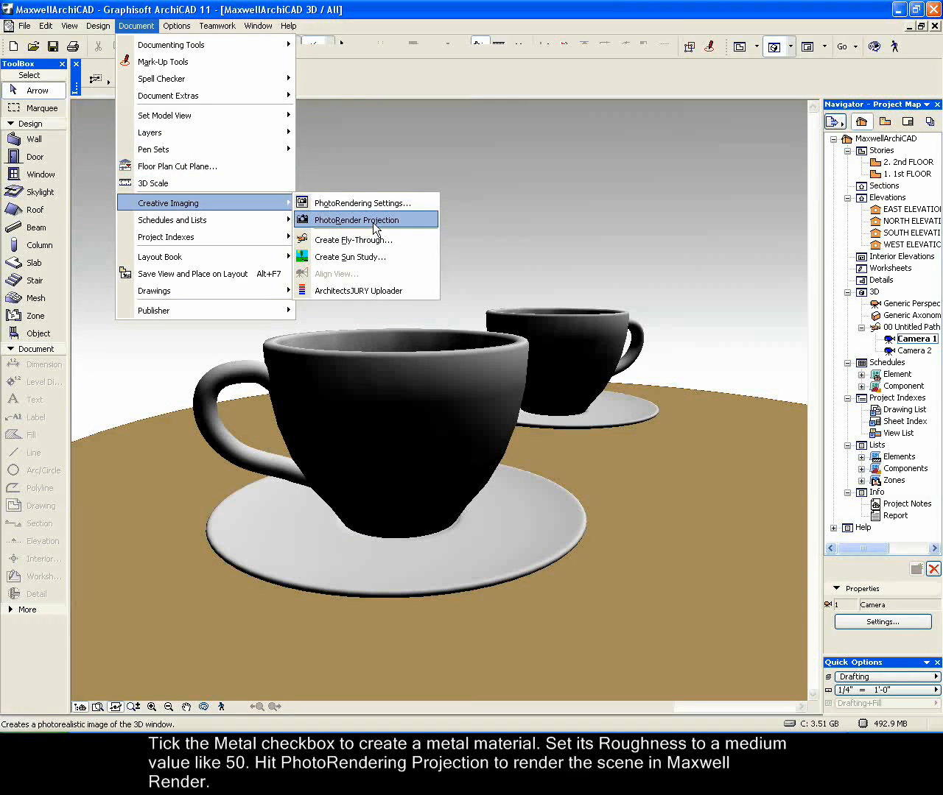
Render the teacup scene in Maxwell Render via PhotoRender Projection until 100%
left_click(356, 219)
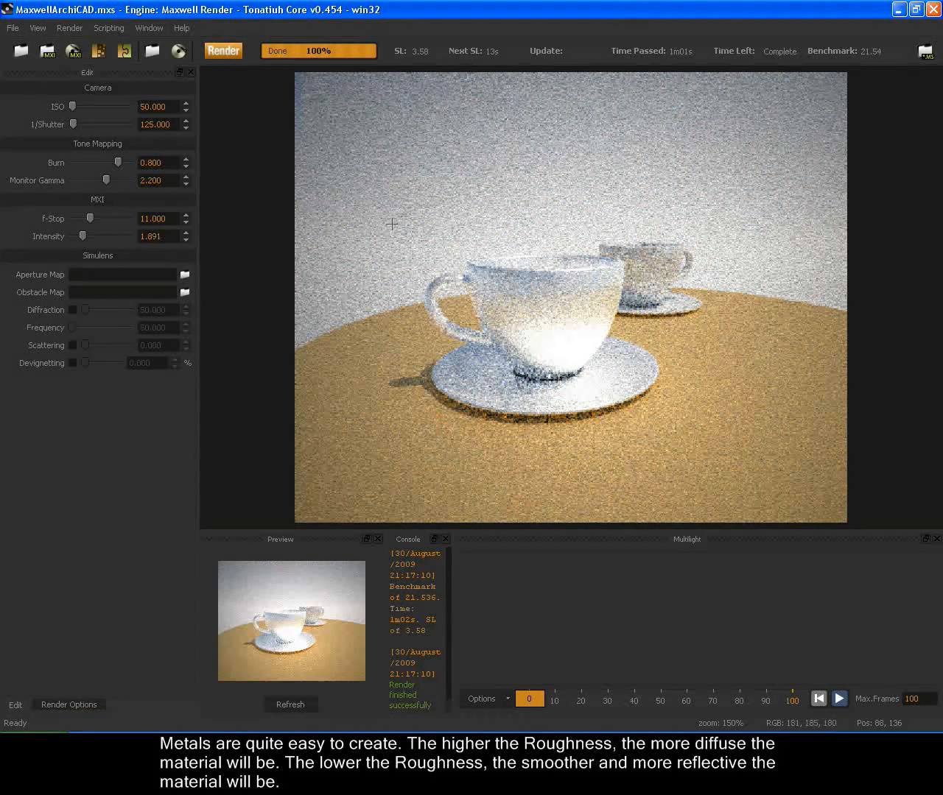
mouse_move(639, 421)
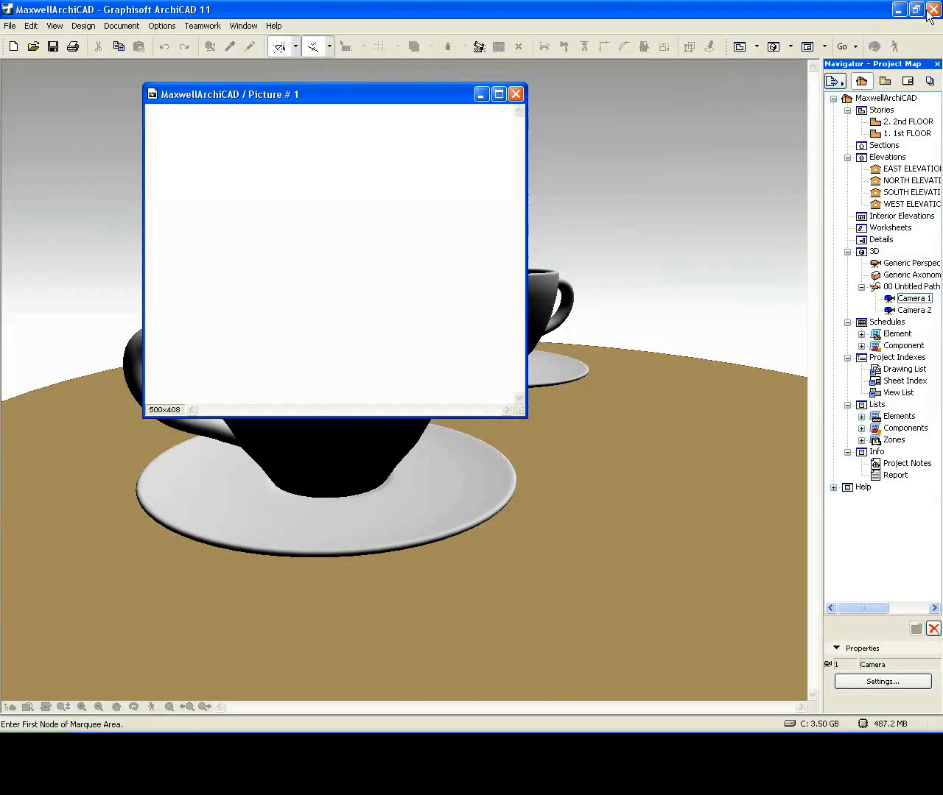
Set the Maxwell_Cup1 metal roughness to 0 in Material Settings
left_click(177, 25)
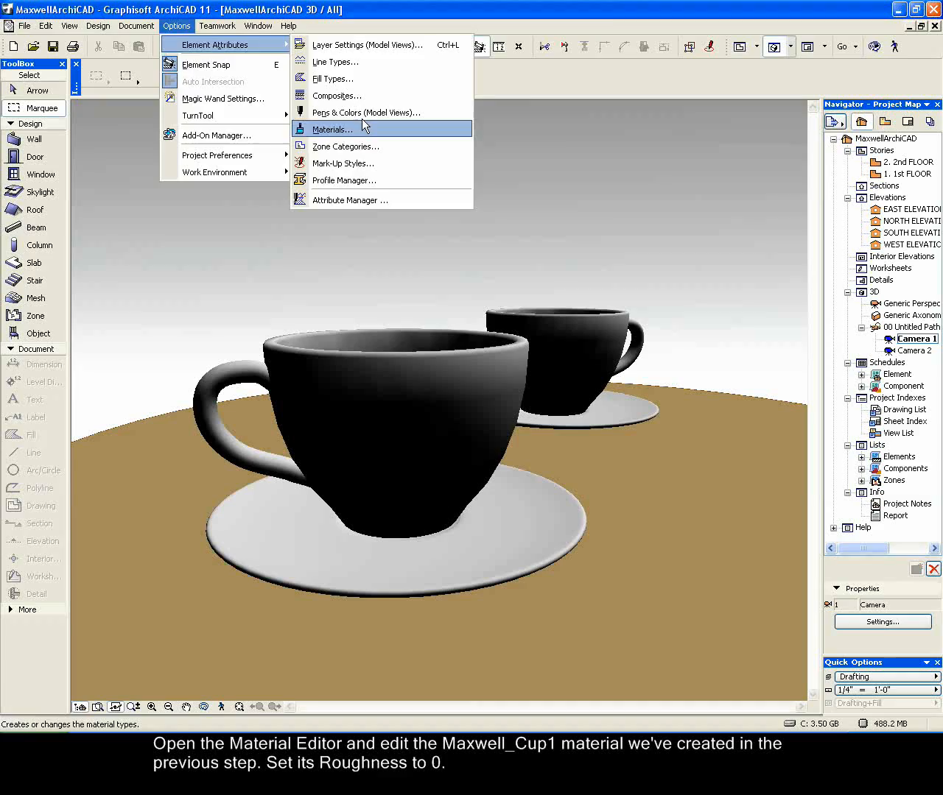
left_click(332, 129)
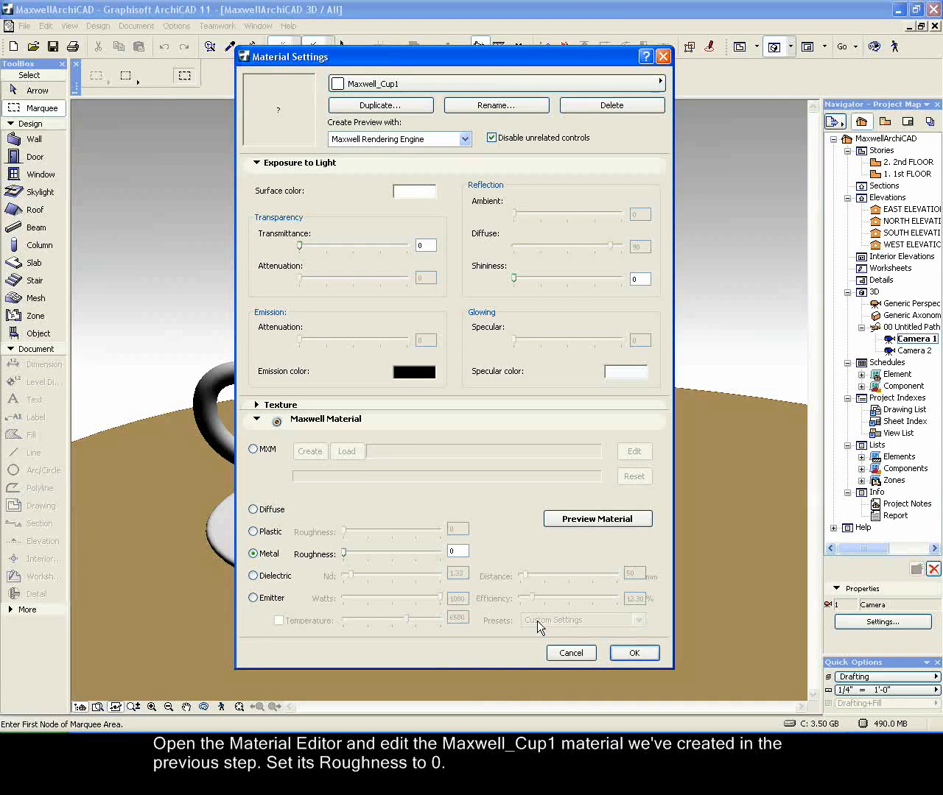
left_click(633, 653)
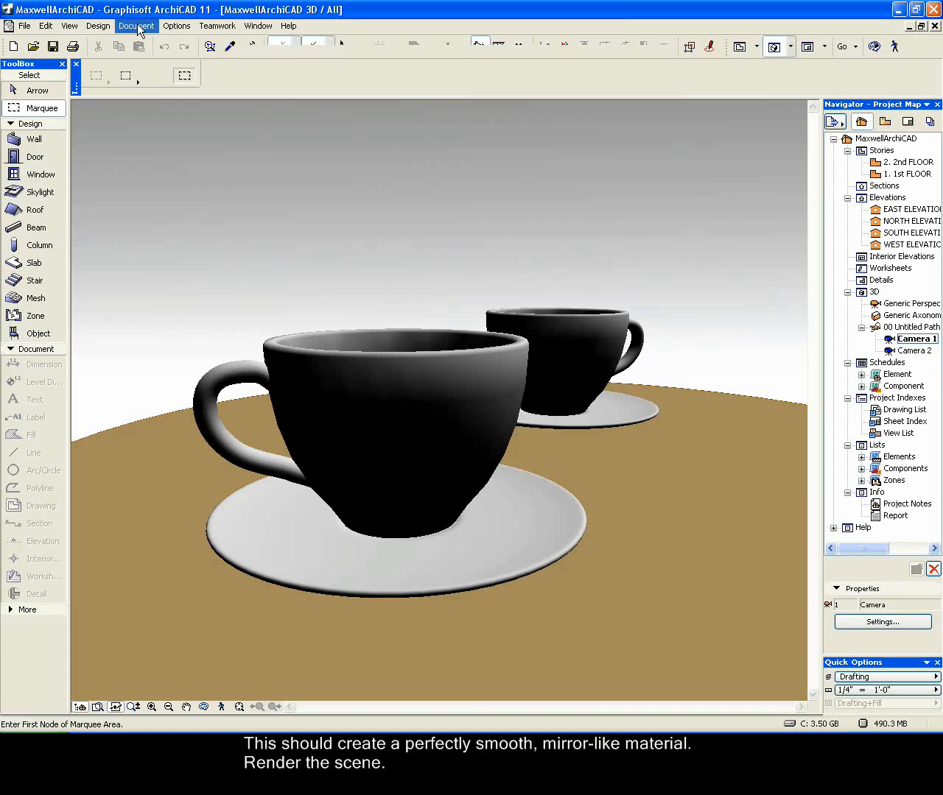
Re-render the teacup scene in Maxwell Render with PhotoRender Projection
left_click(136, 25)
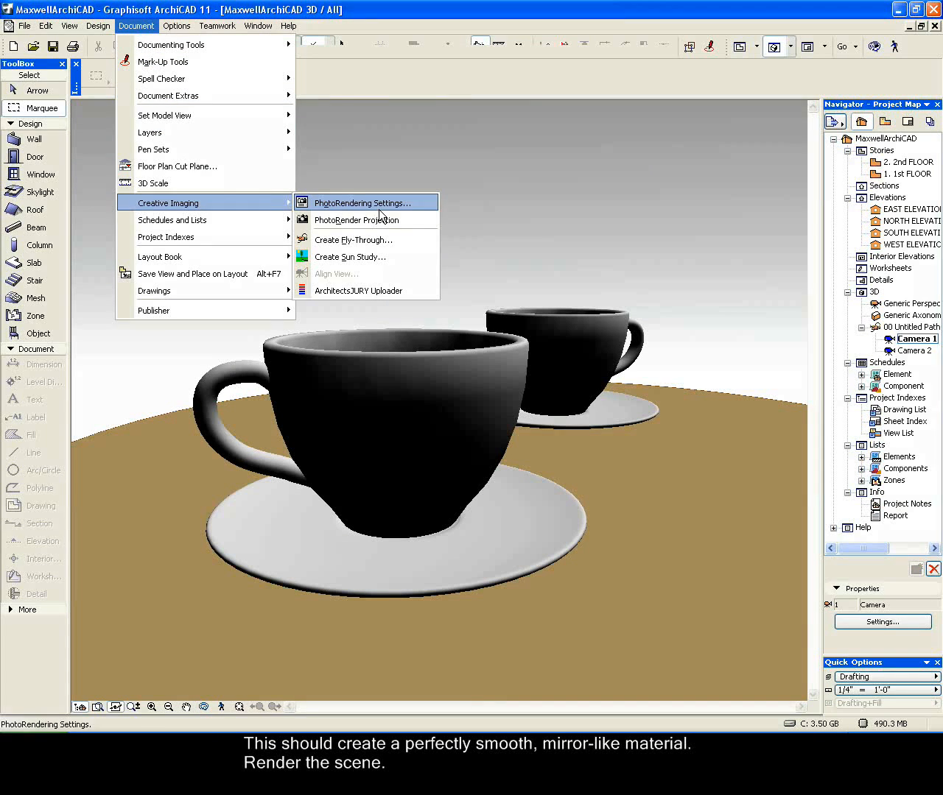
left_click(357, 220)
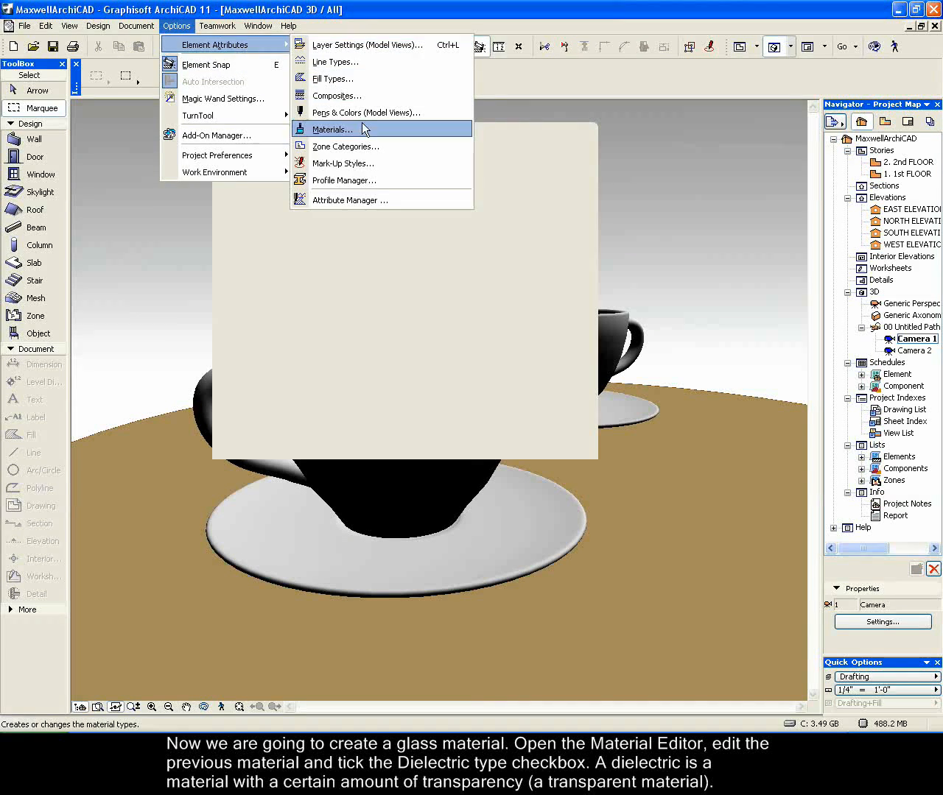
Make Maxwell_Cup1 a Dielectric with 1000 mm distance and a green surface colour
left_click(333, 129)
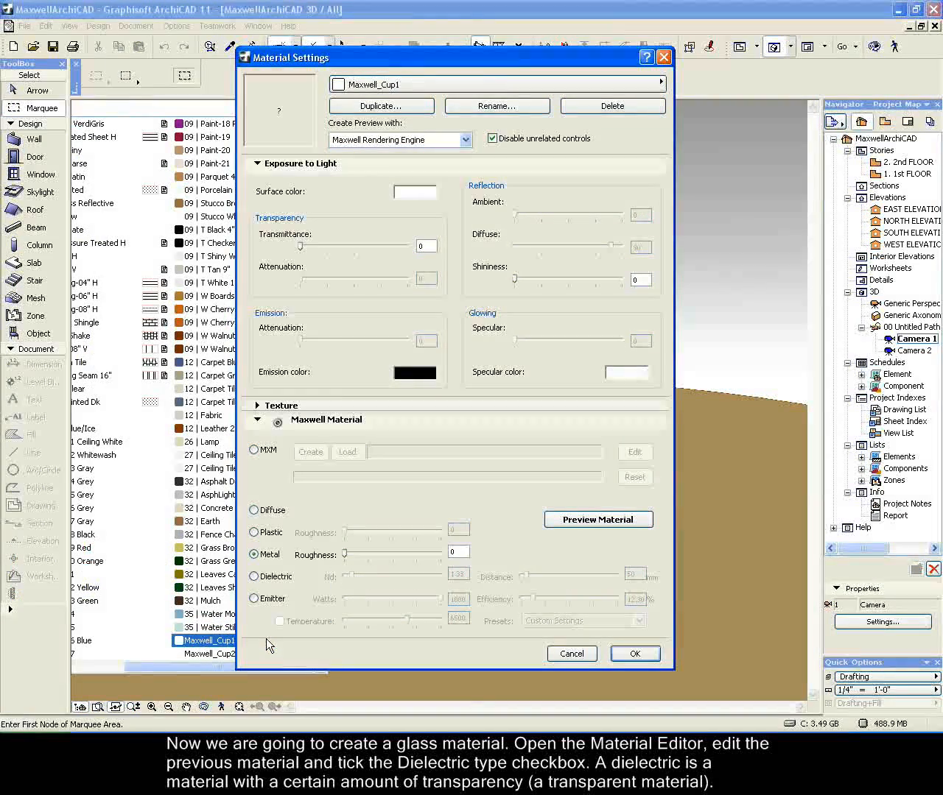
left_click(254, 578)
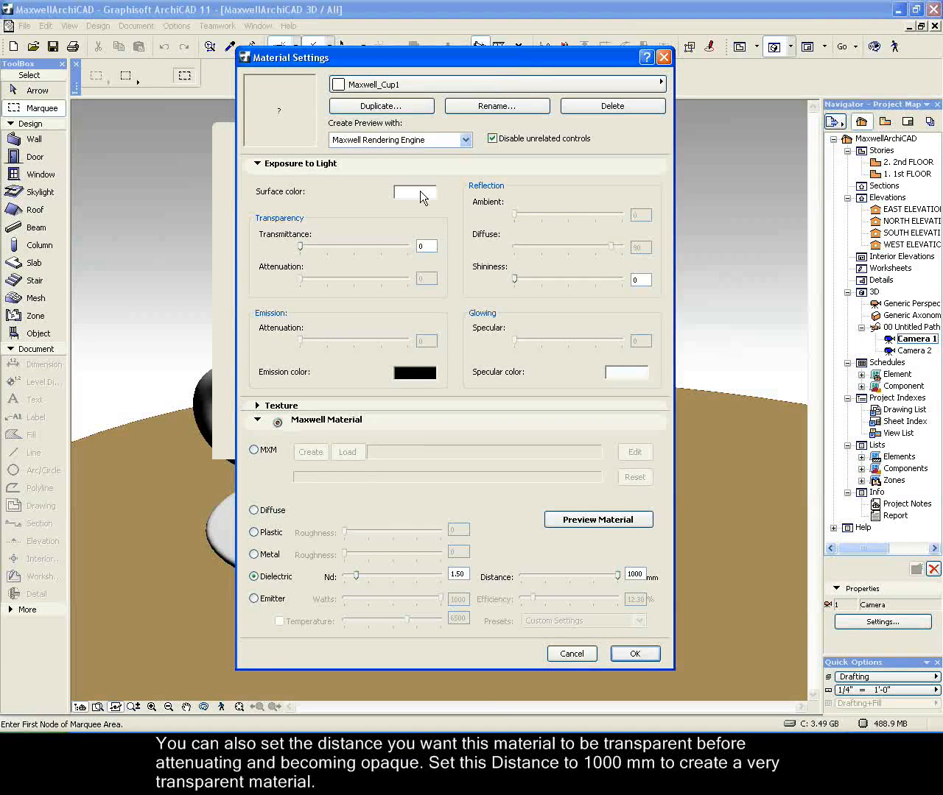
left_click(414, 192)
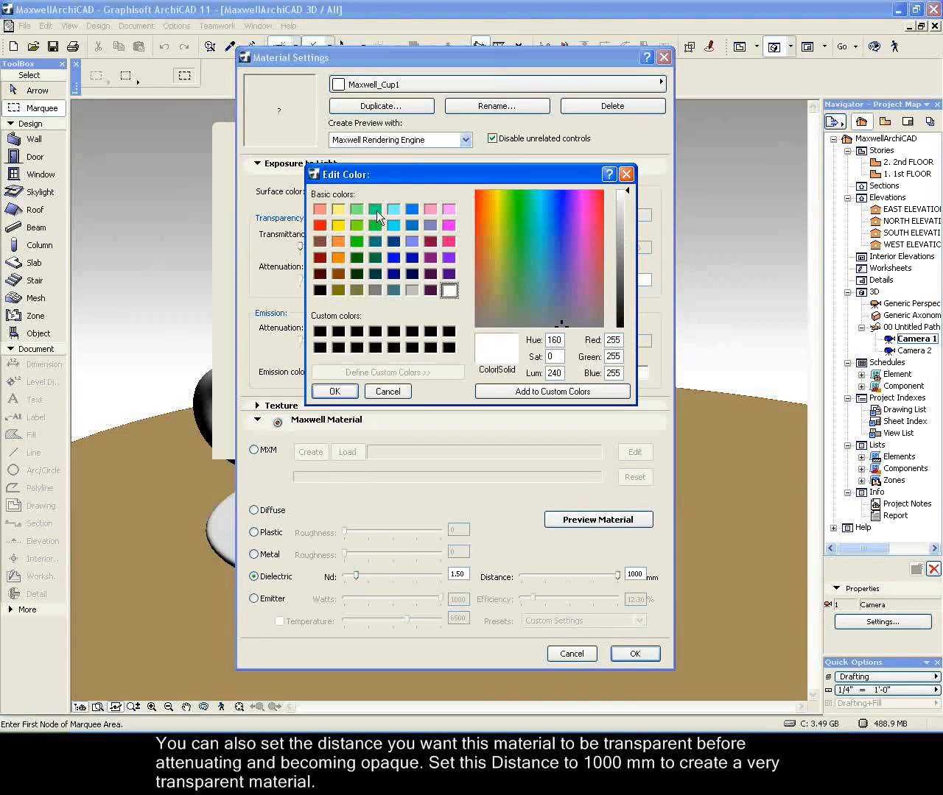
left_click(375, 209)
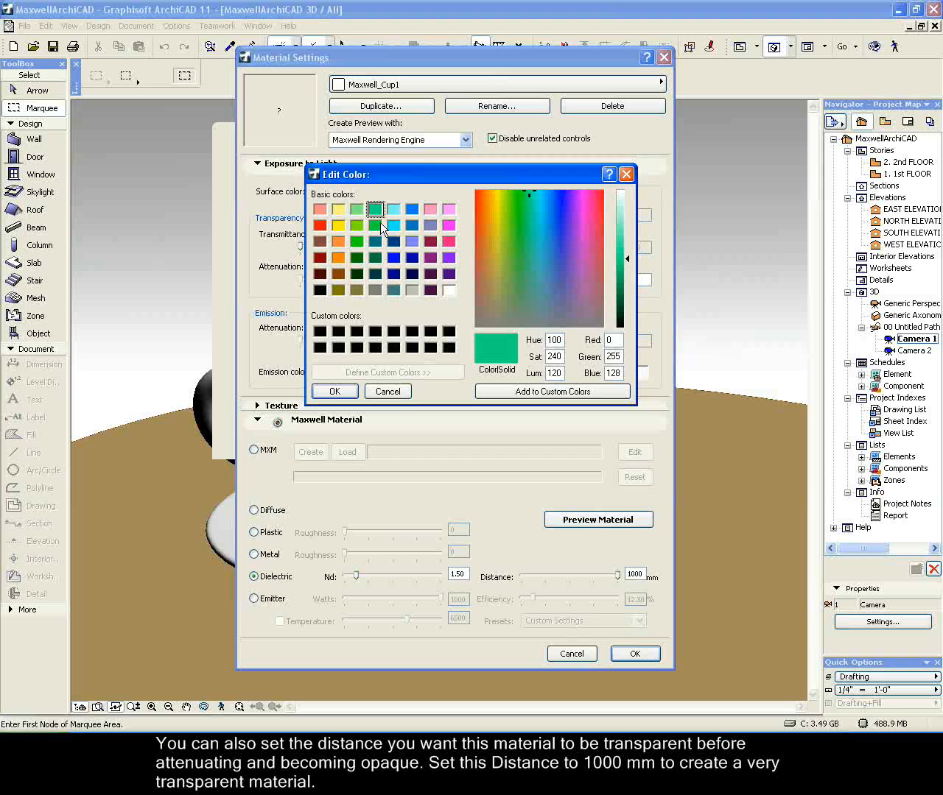
left_click(334, 391)
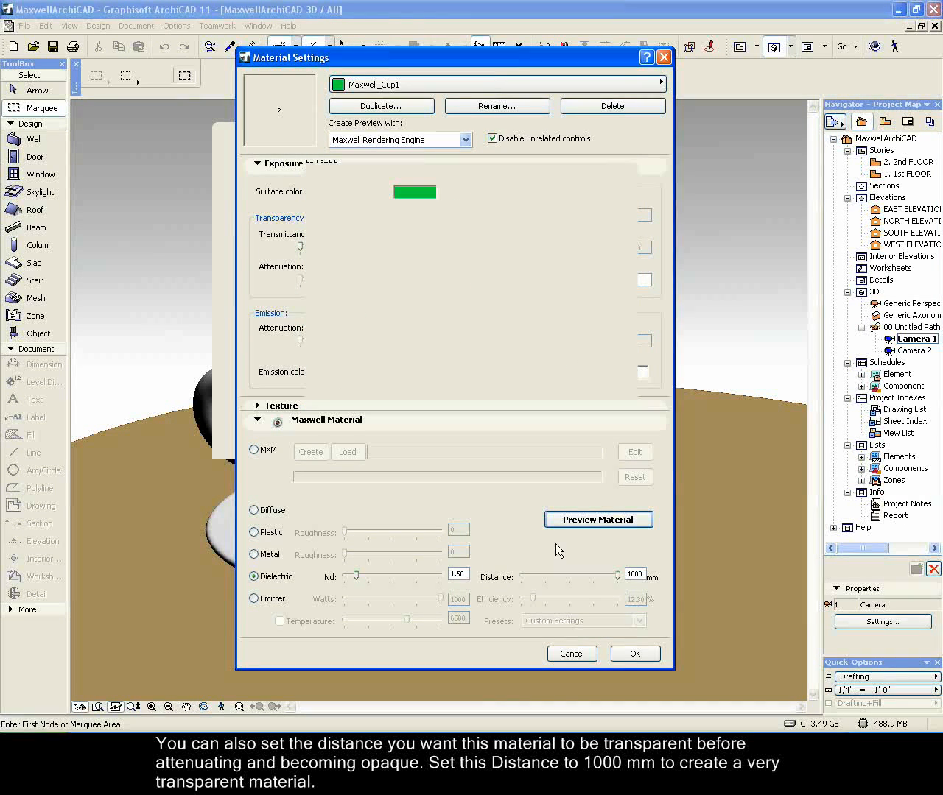
left_click(633, 653)
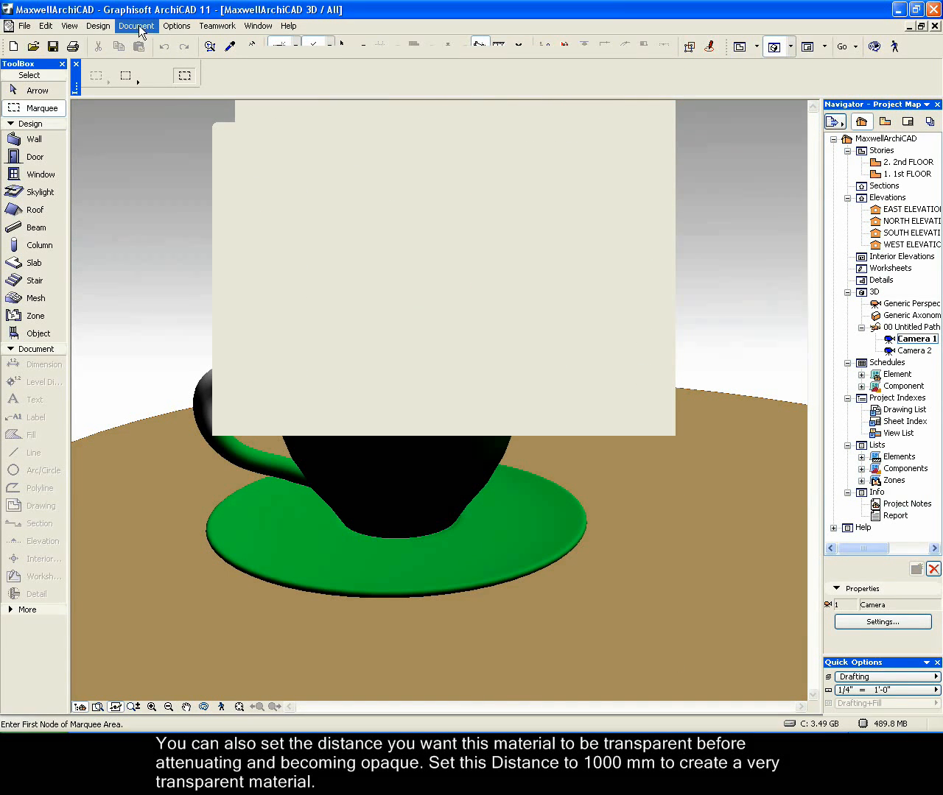
Photorender the green-glass teacup scene in Maxwell, then close the Picture #1 window
left_click(136, 25)
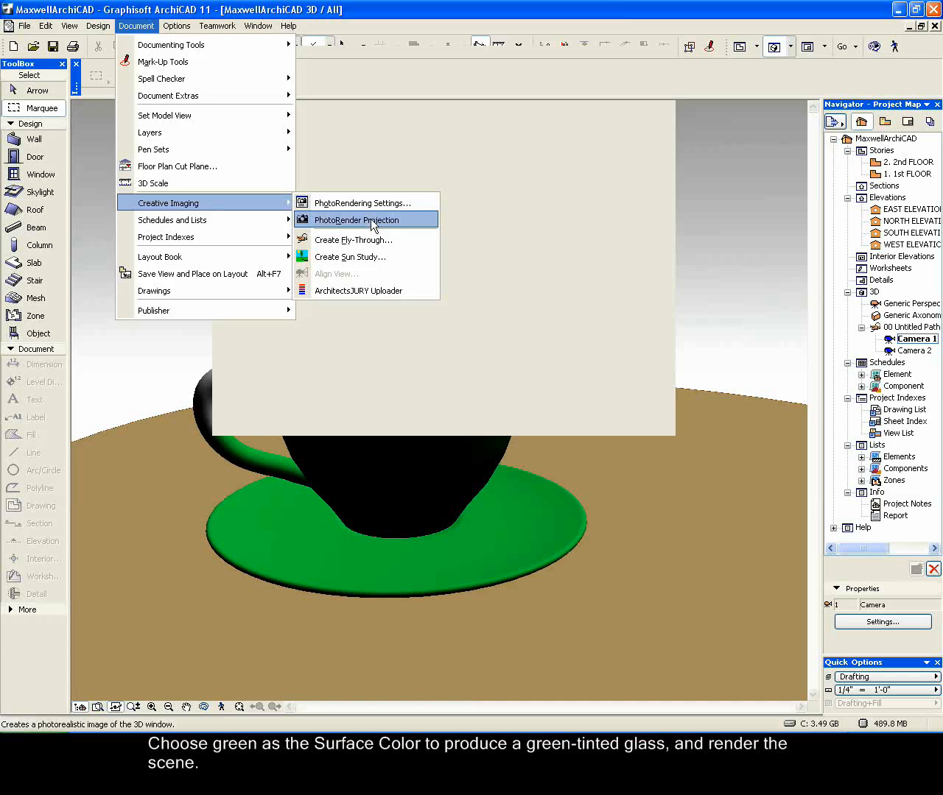
left_click(355, 220)
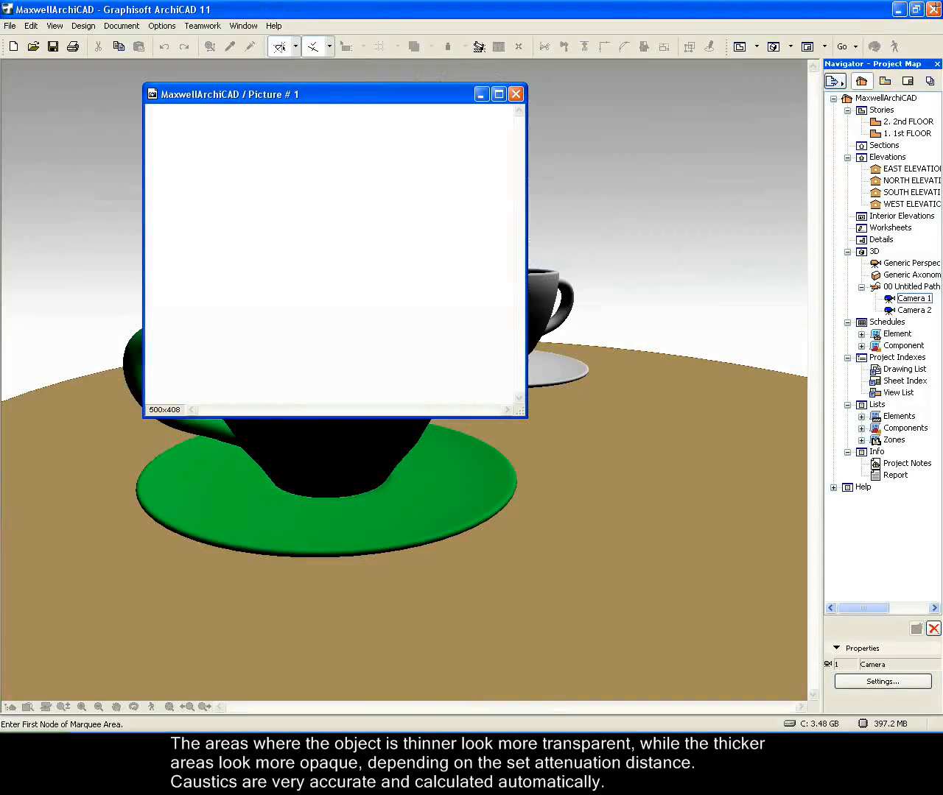
left_click(515, 94)
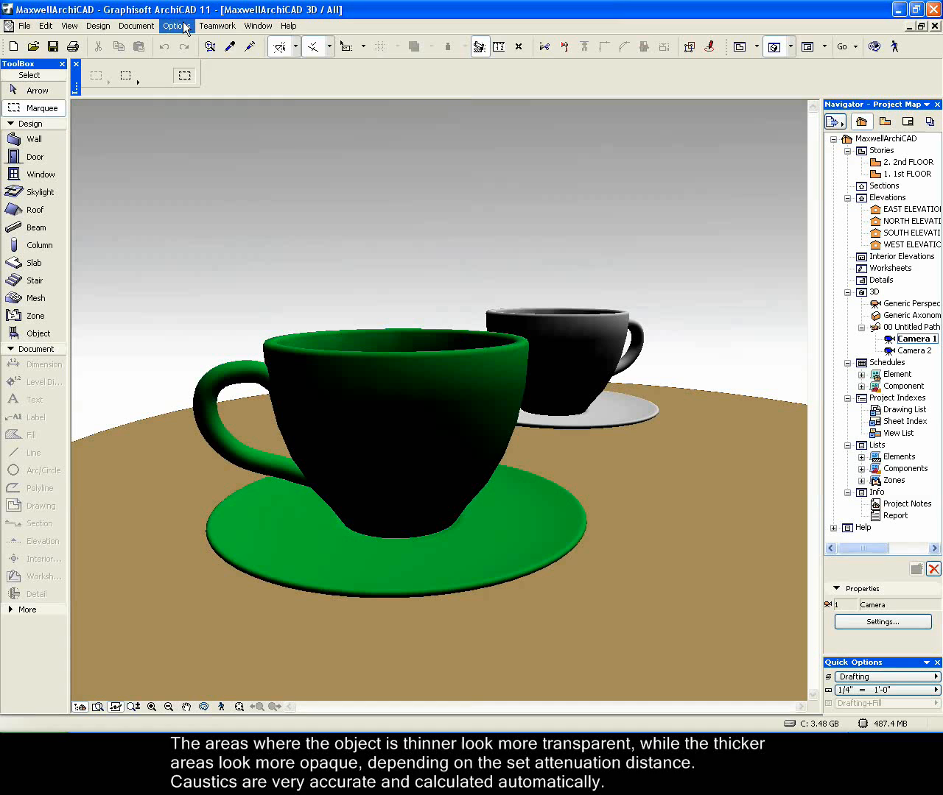
Duplicate a material as 'Maxwell Table' and set its type to Diffuse
left_click(175, 25)
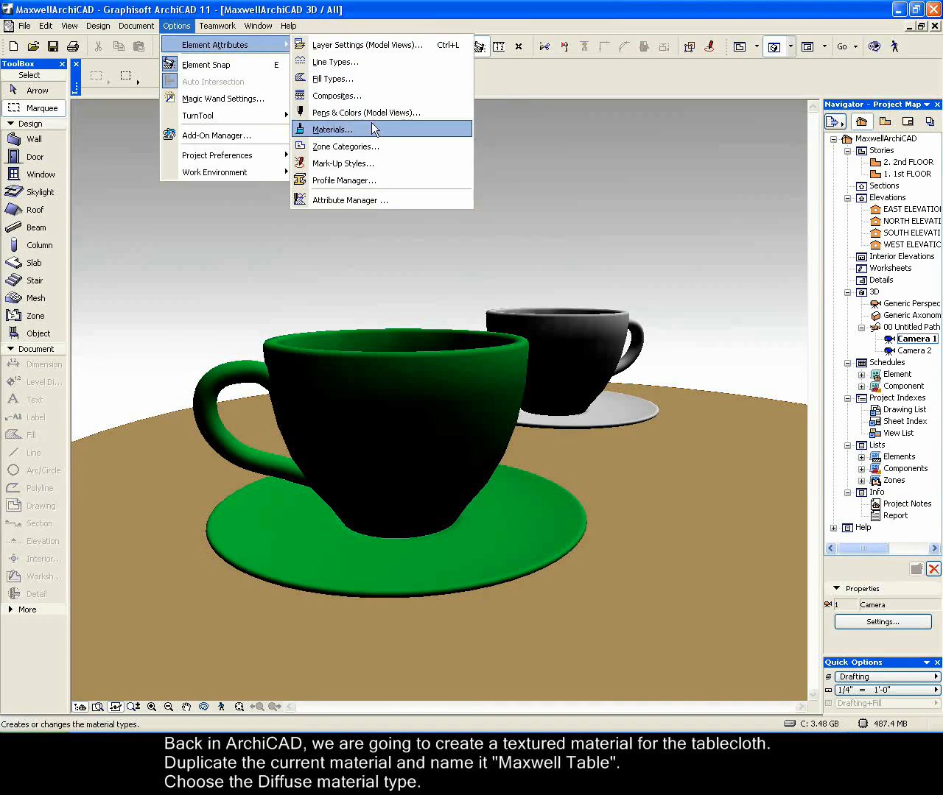
left_click(333, 130)
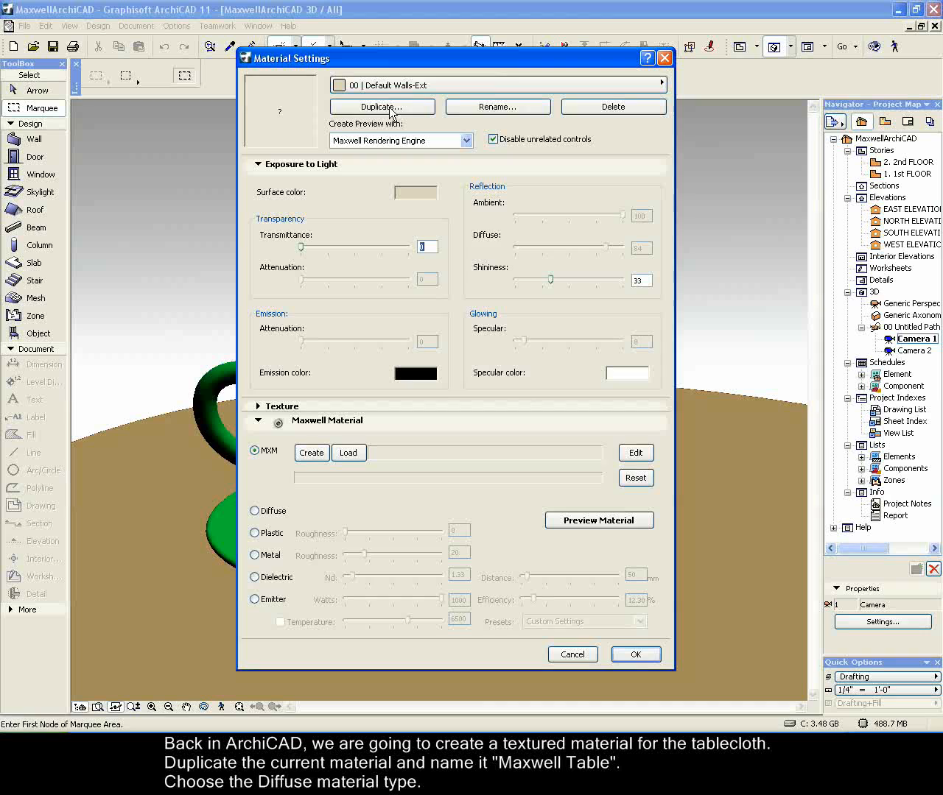
left_click(381, 106)
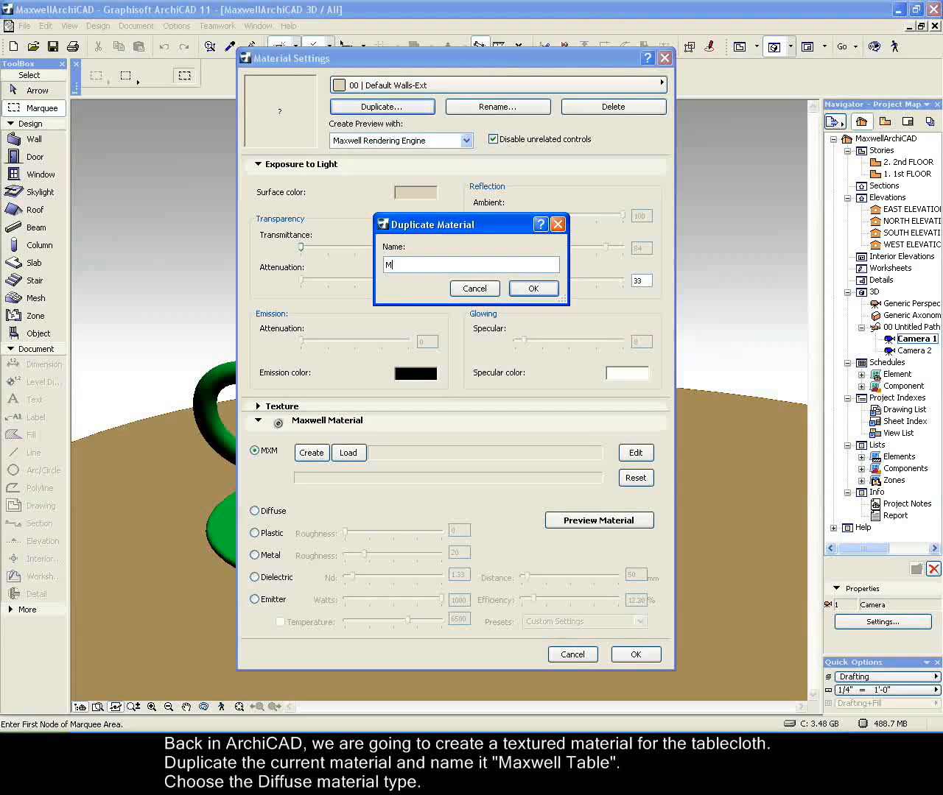
type("axwell Table")
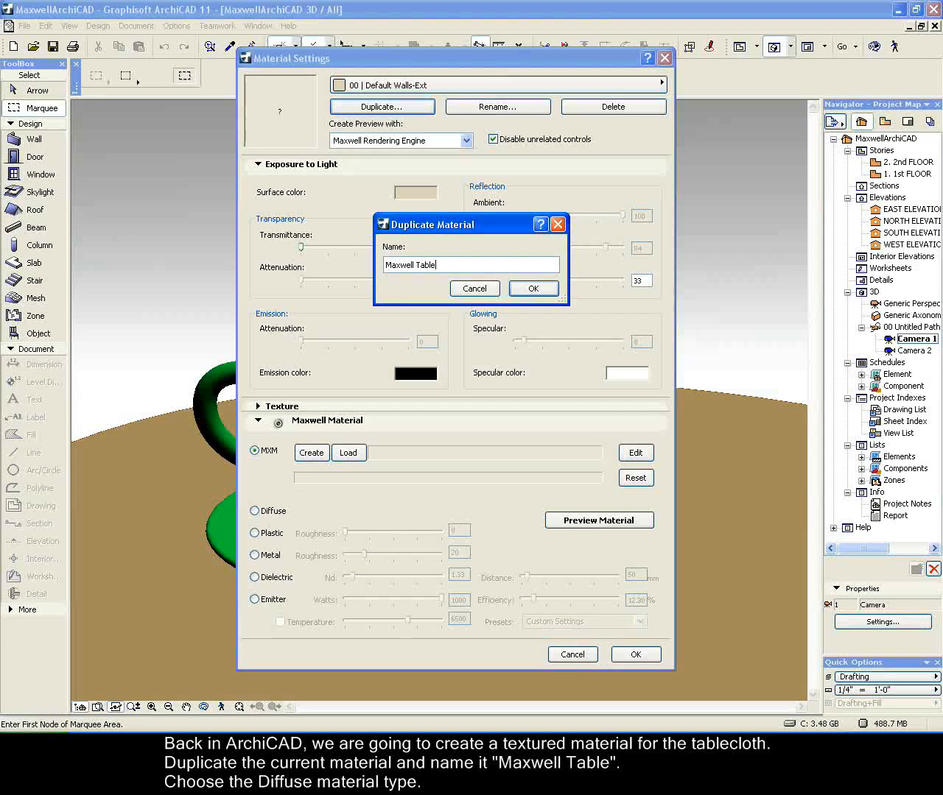
left_click(532, 288)
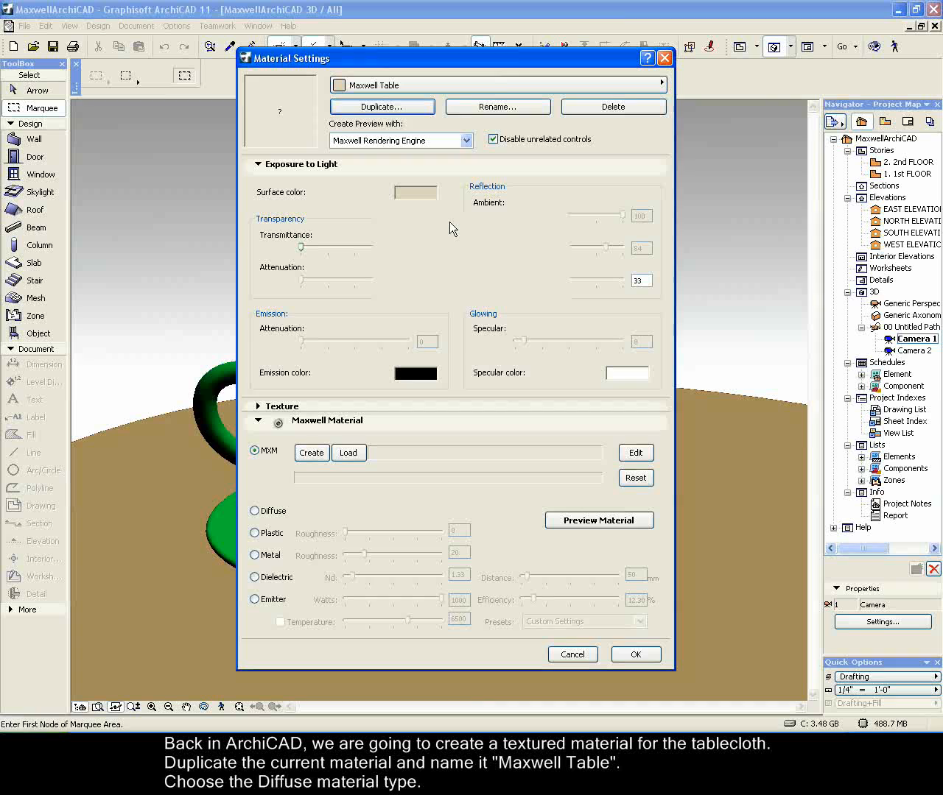
mouse_move(263, 571)
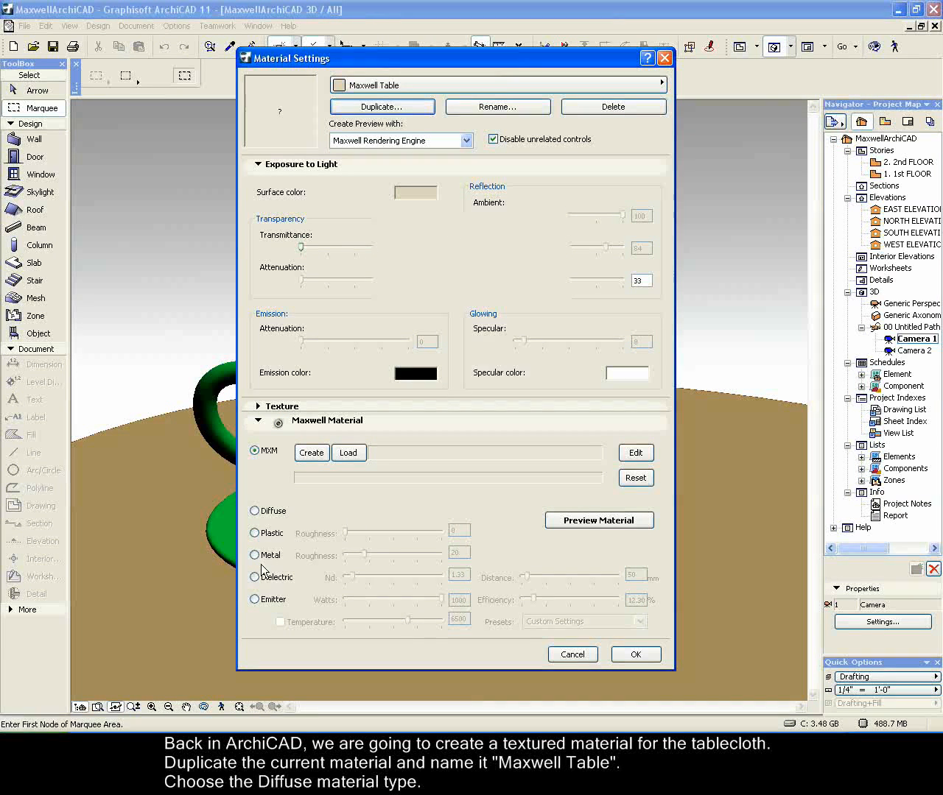
left_click(254, 511)
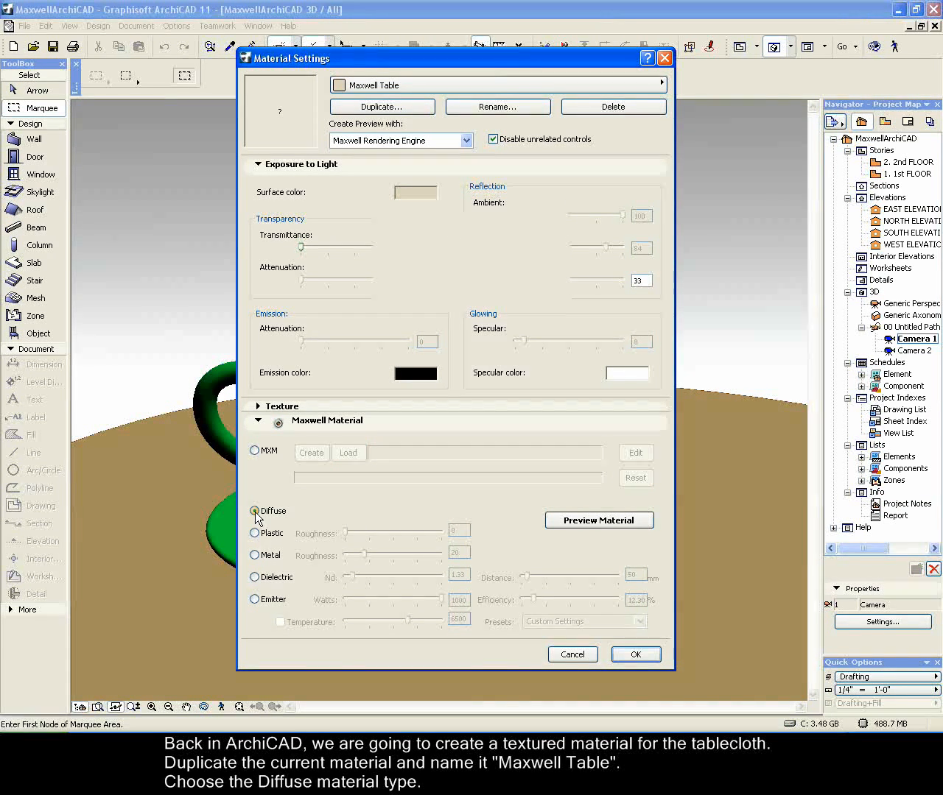
Load the Cups_color image file as the Maxwell Table texture
left_click(258, 406)
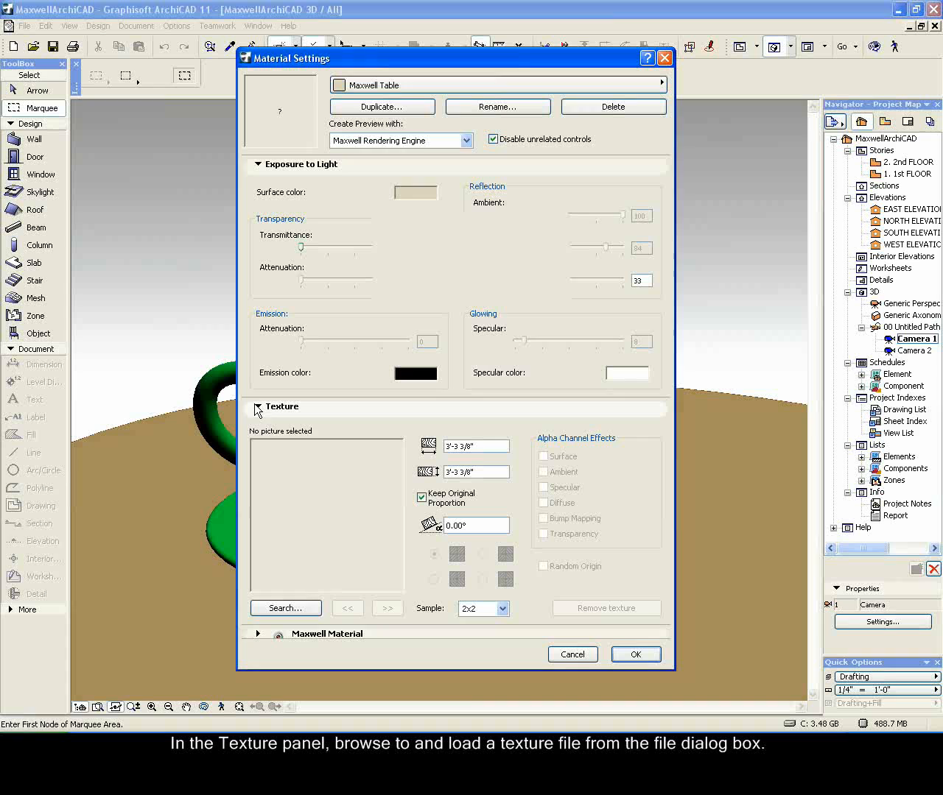
left_click(285, 607)
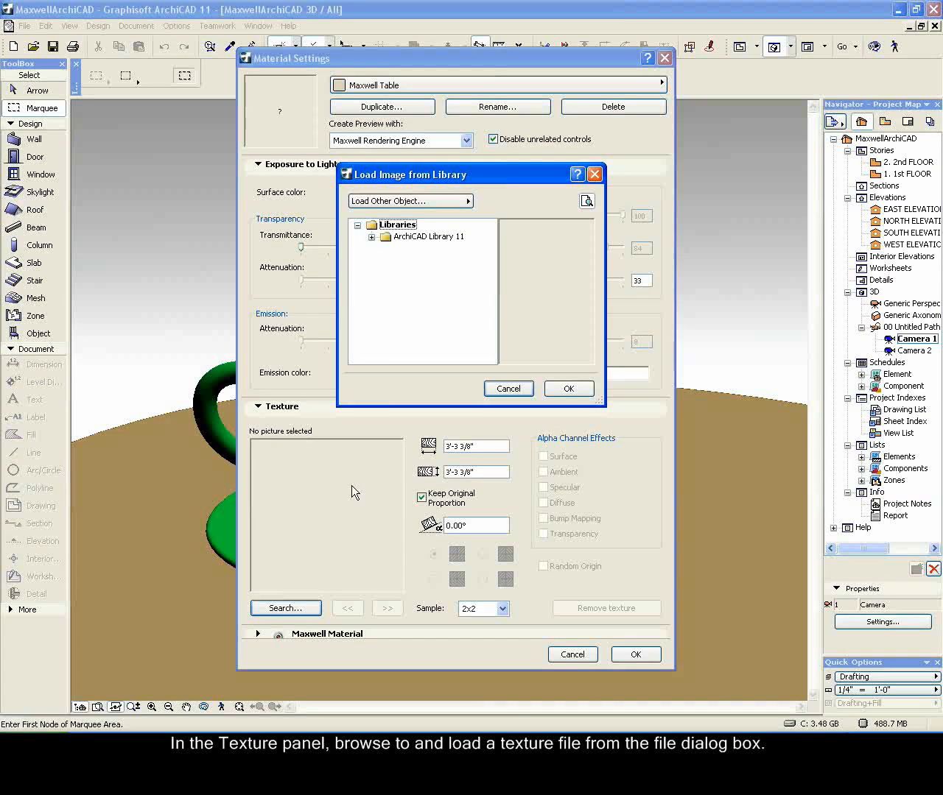
left_click(409, 200)
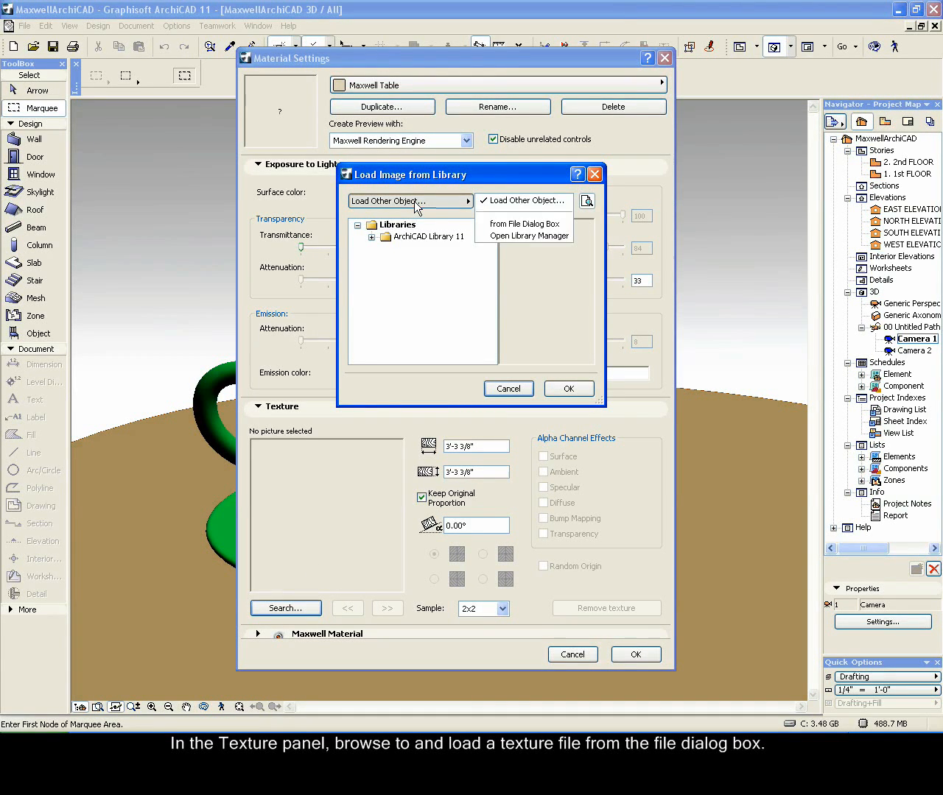
left_click(523, 224)
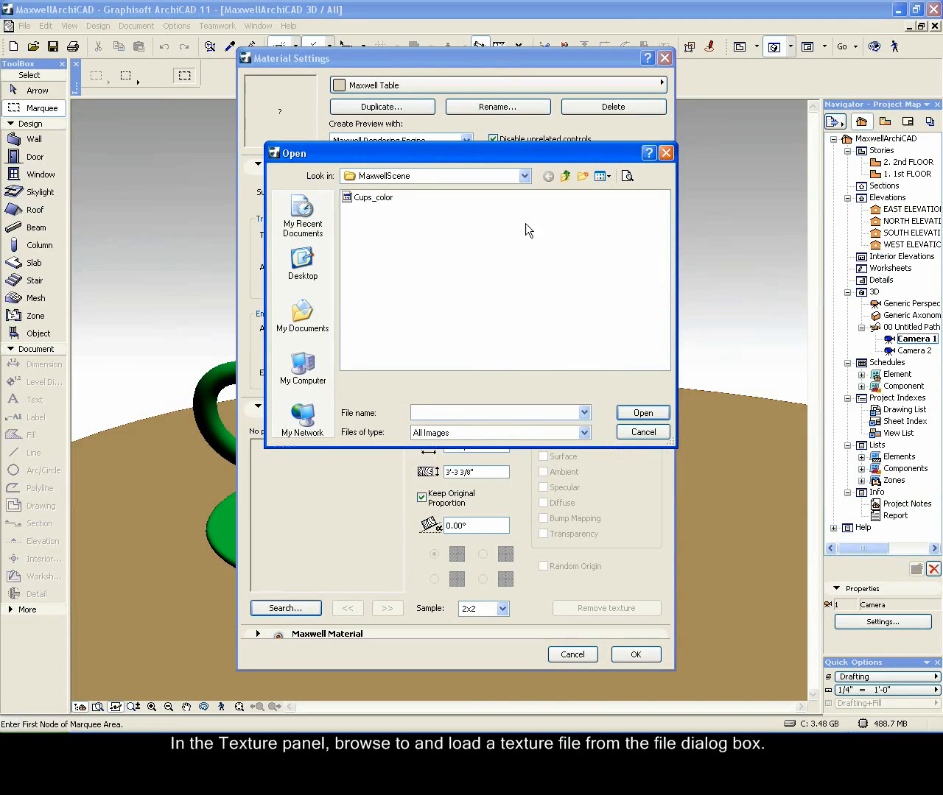
left_click(374, 197)
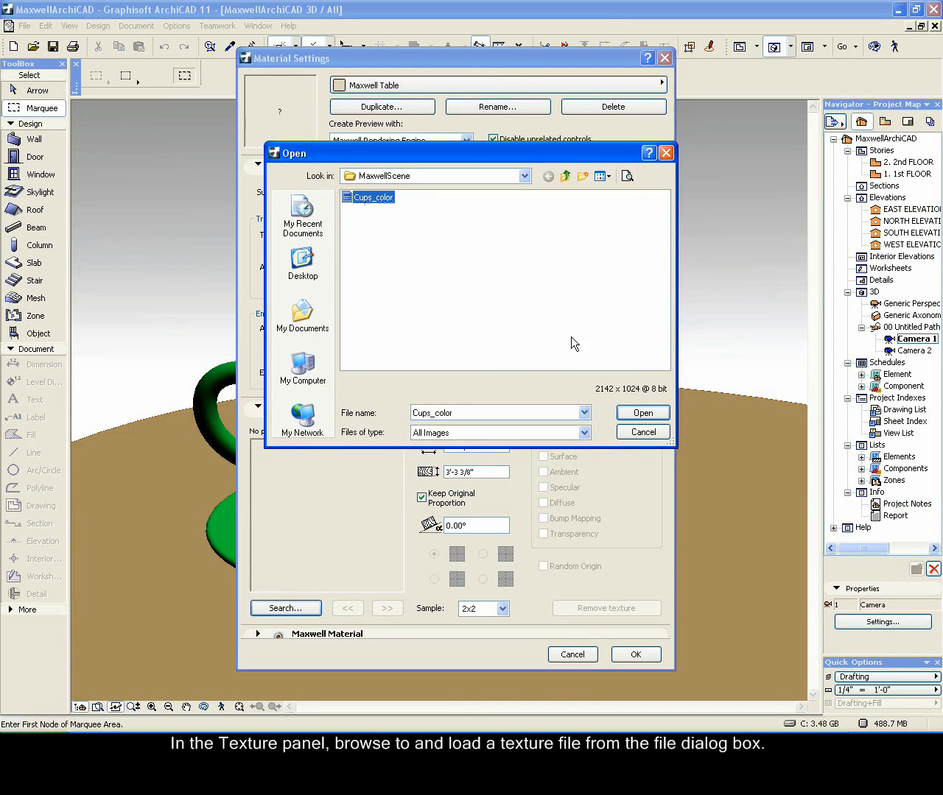
left_click(641, 412)
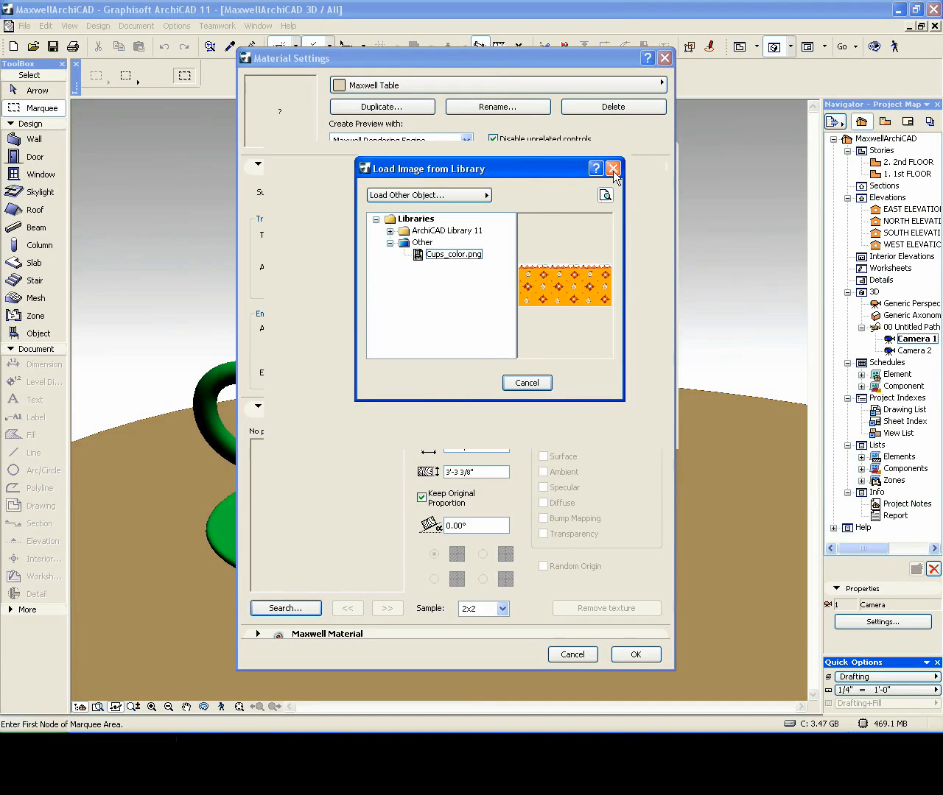
mouse_move(429, 388)
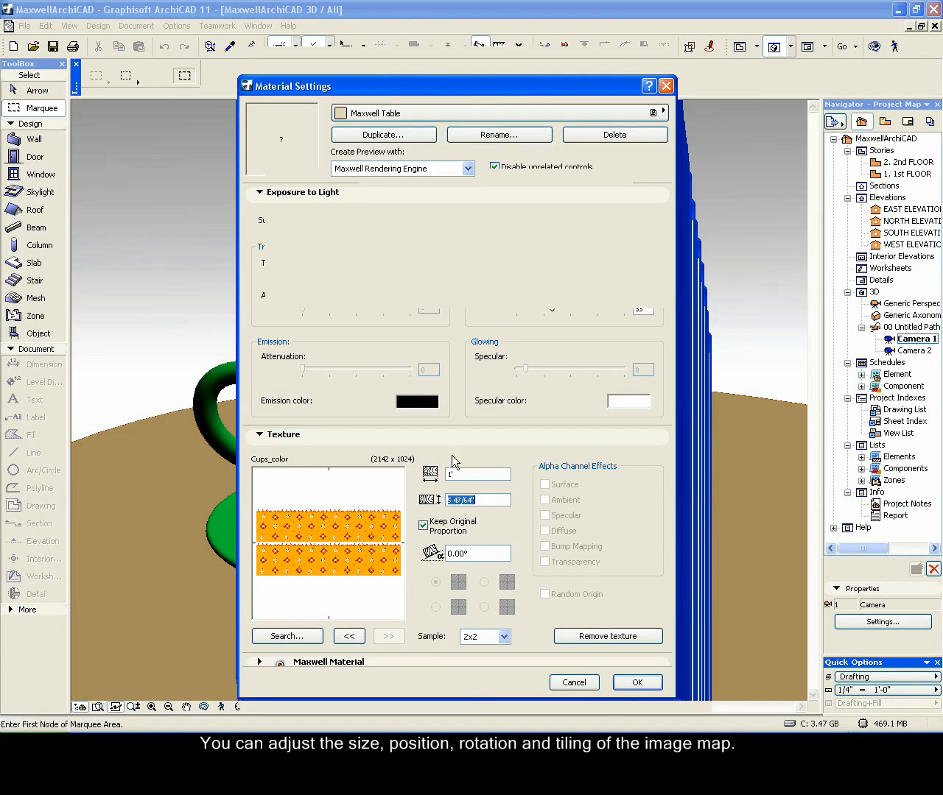
Confirm the Maxwell Table material and select the round table under the cups
left_click(636, 682)
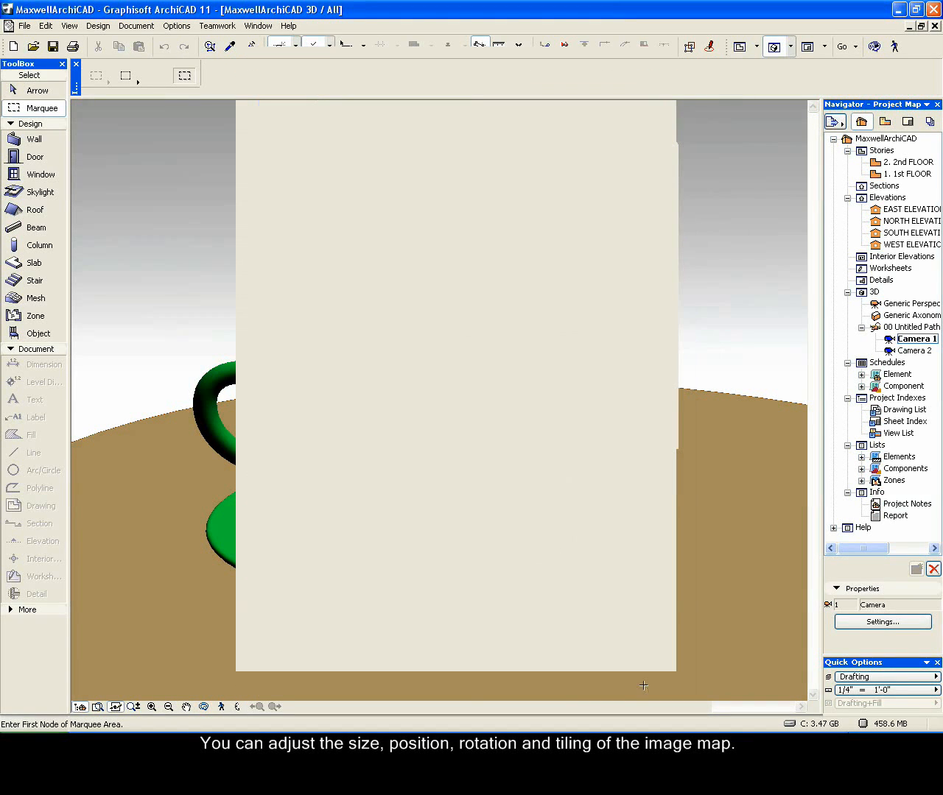
mouse_move(60, 83)
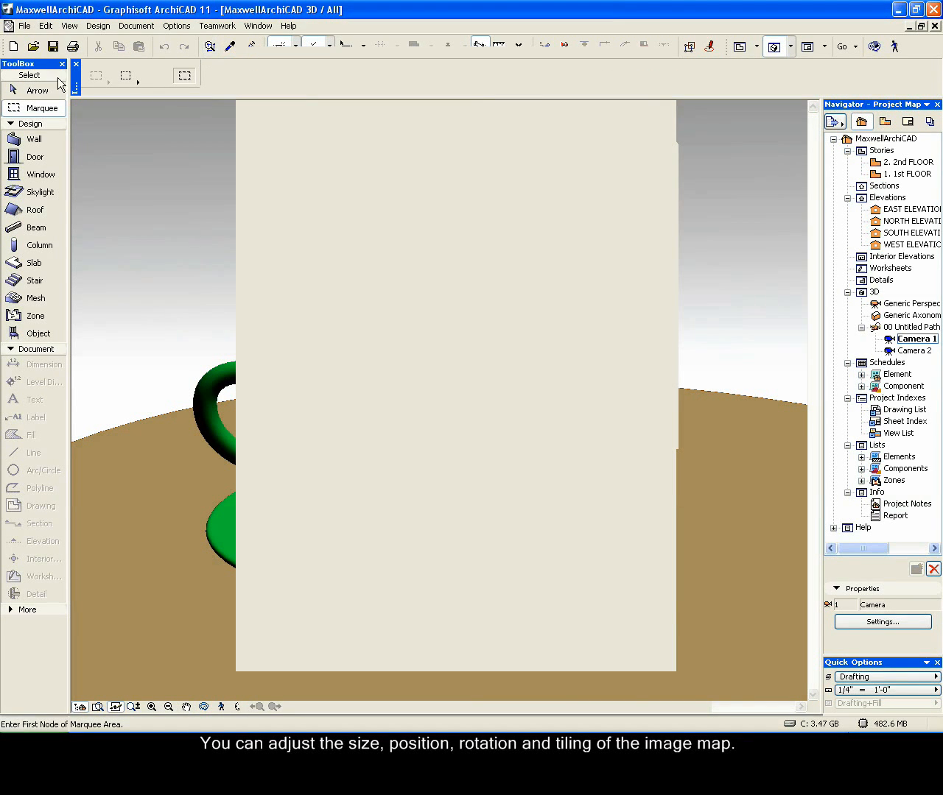
left_click(37, 90)
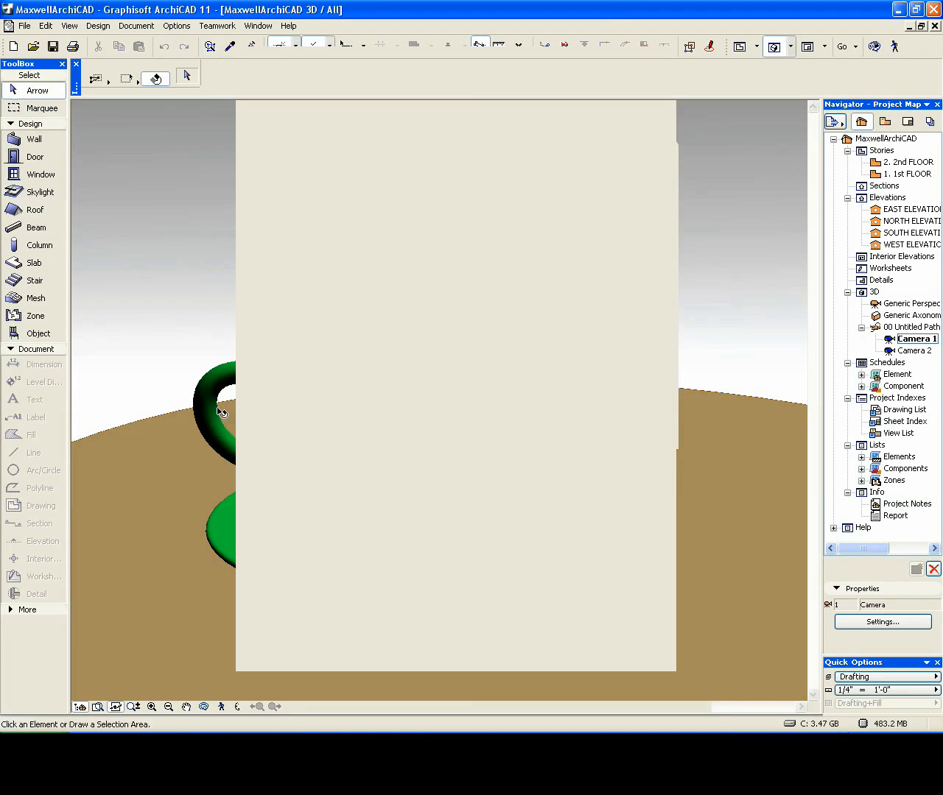
left_click(213, 412)
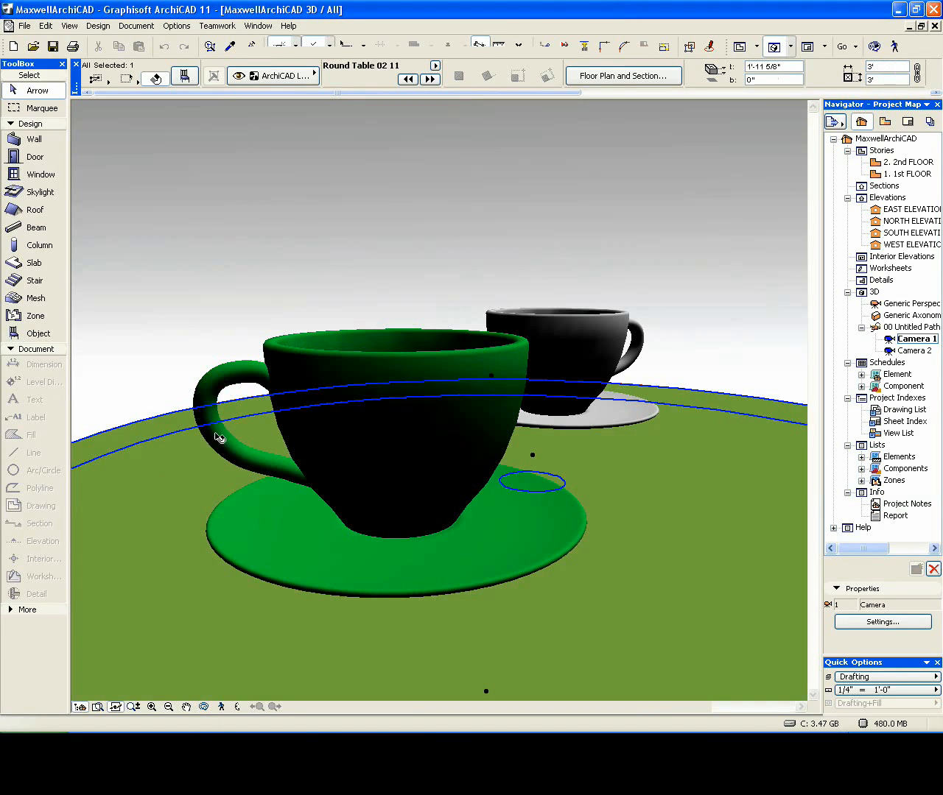
Set the table's Tabletop Material parameter to the Maxwell material (124)
left_click(184, 76)
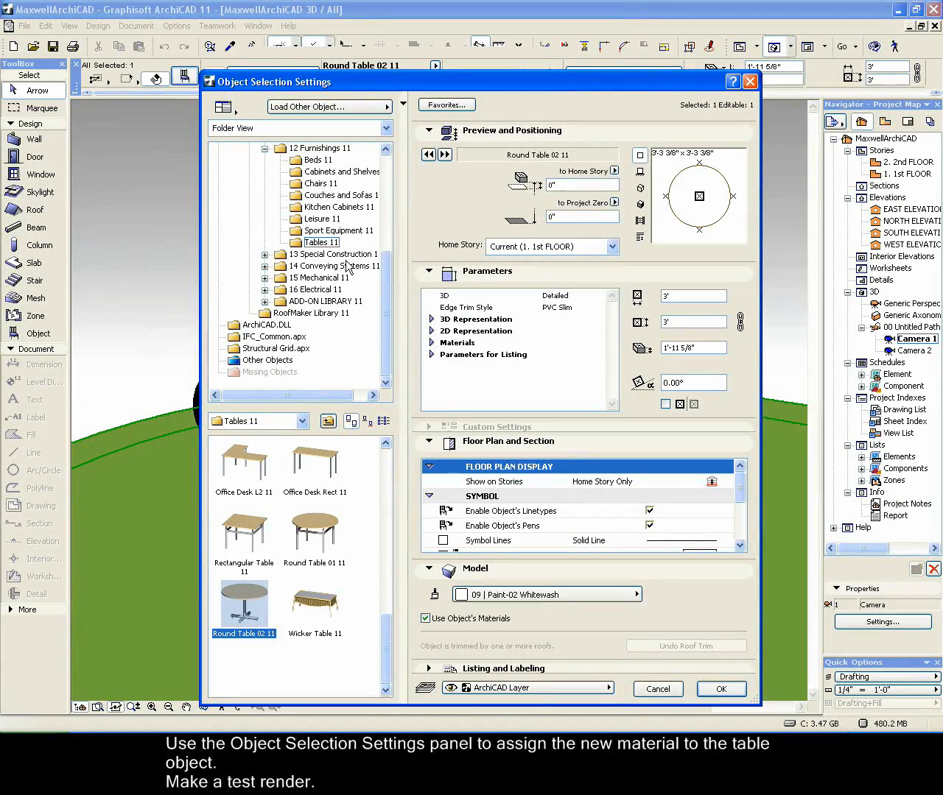
left_click(431, 343)
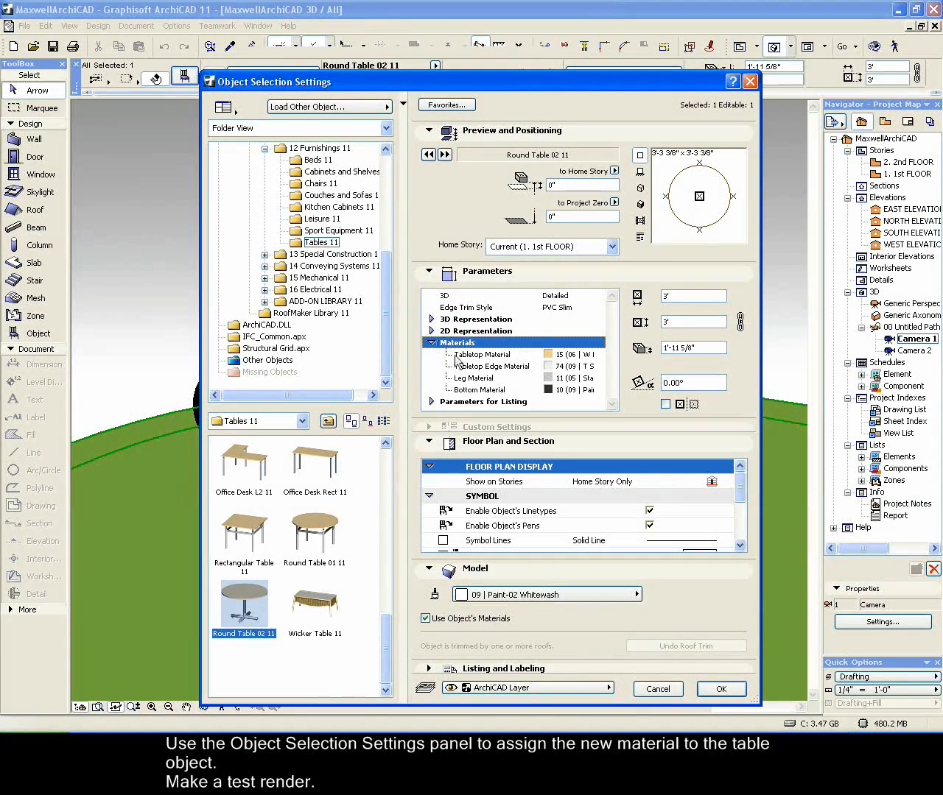
left_click(479, 354)
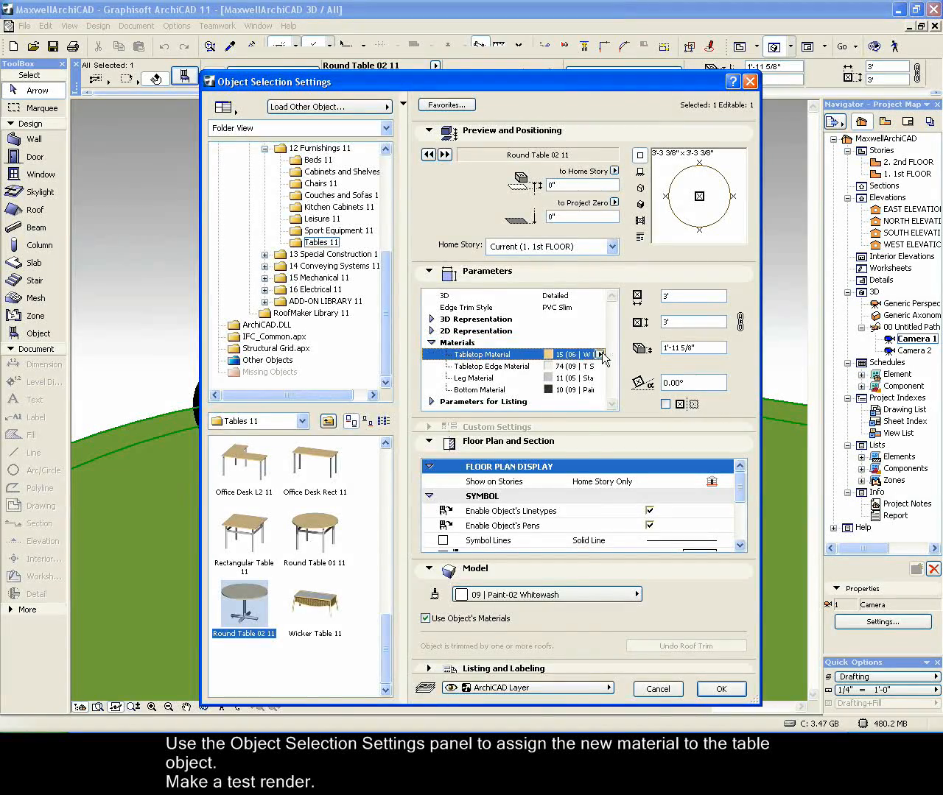
left_click(600, 355)
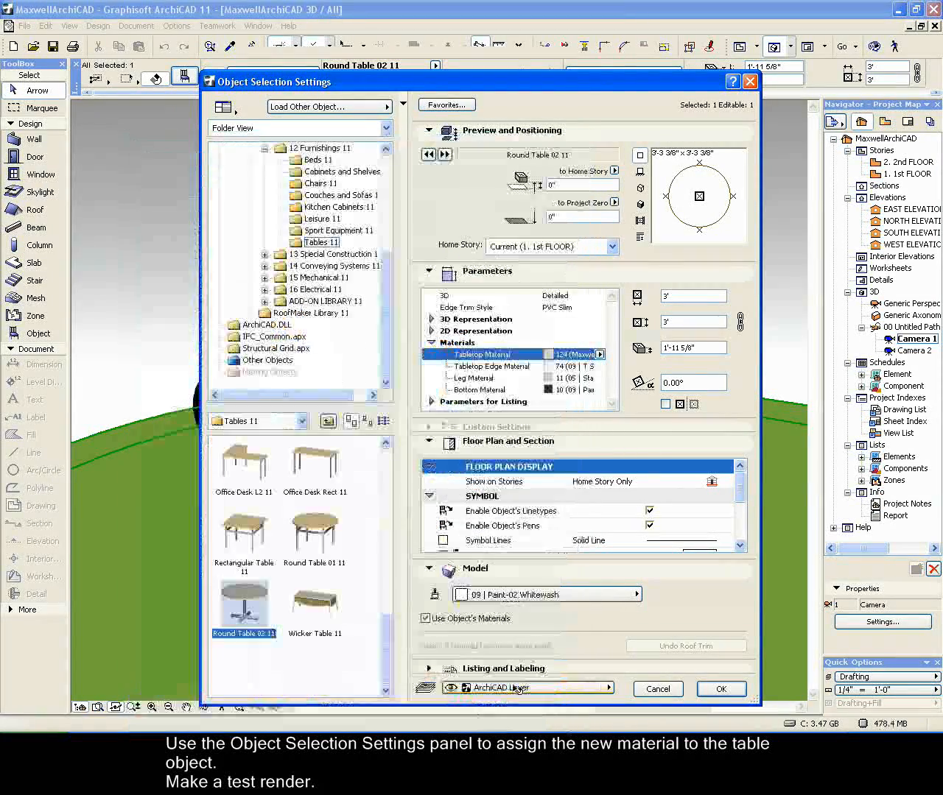
left_click(720, 688)
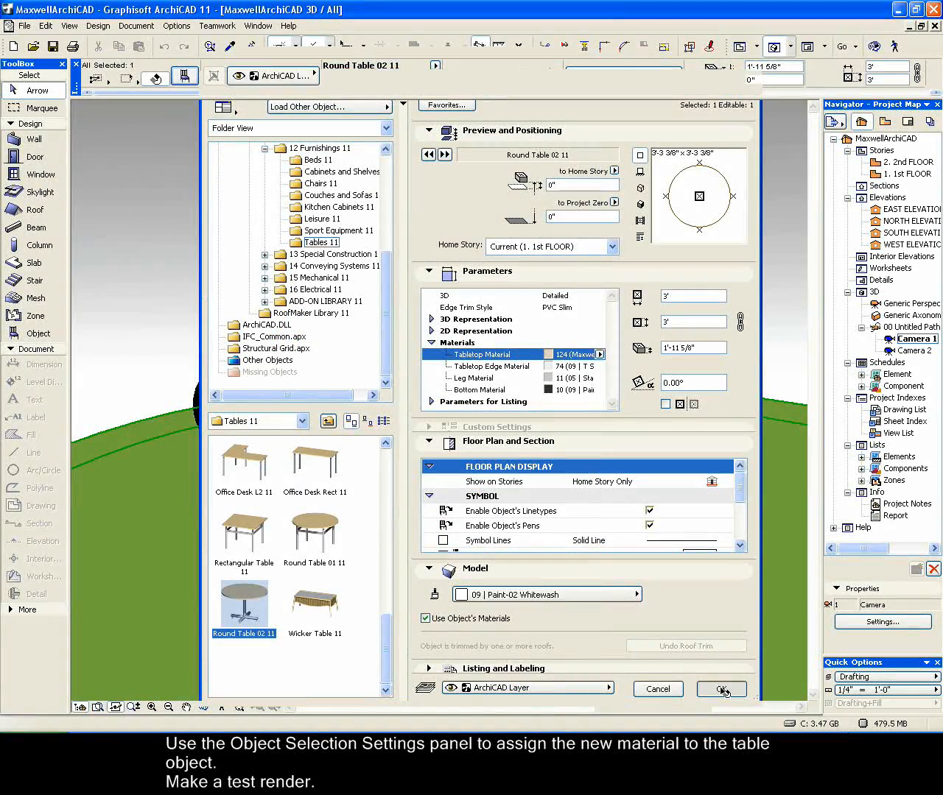
left_click(720, 688)
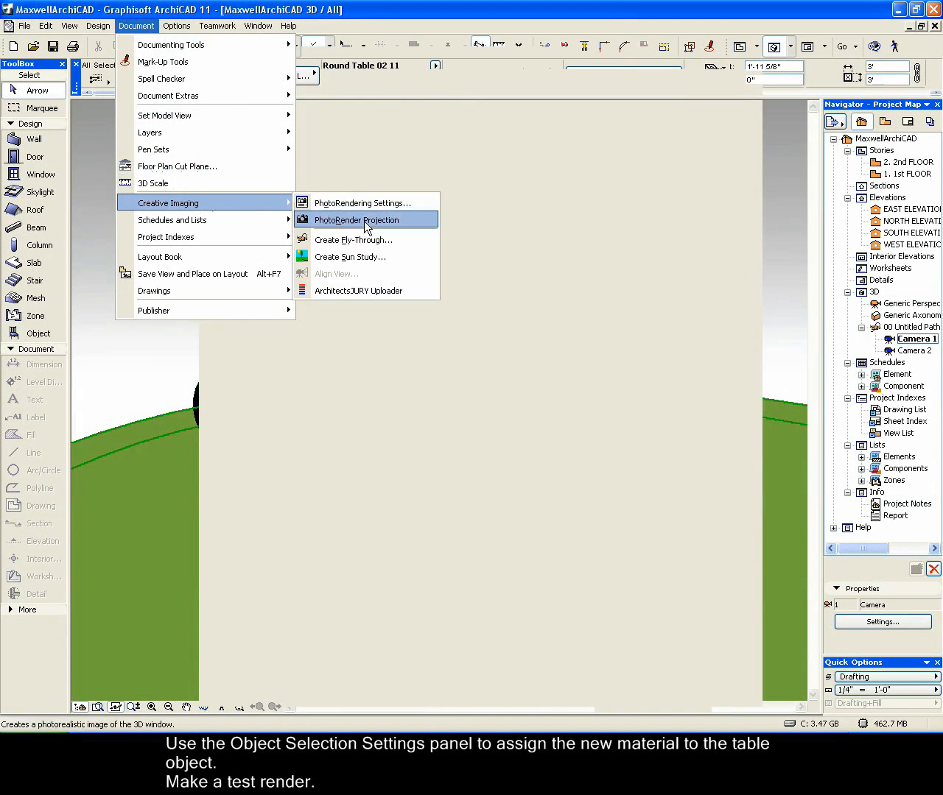
Photorender the teacup 3D view as a test, then close the Picture #1 window
left_click(358, 219)
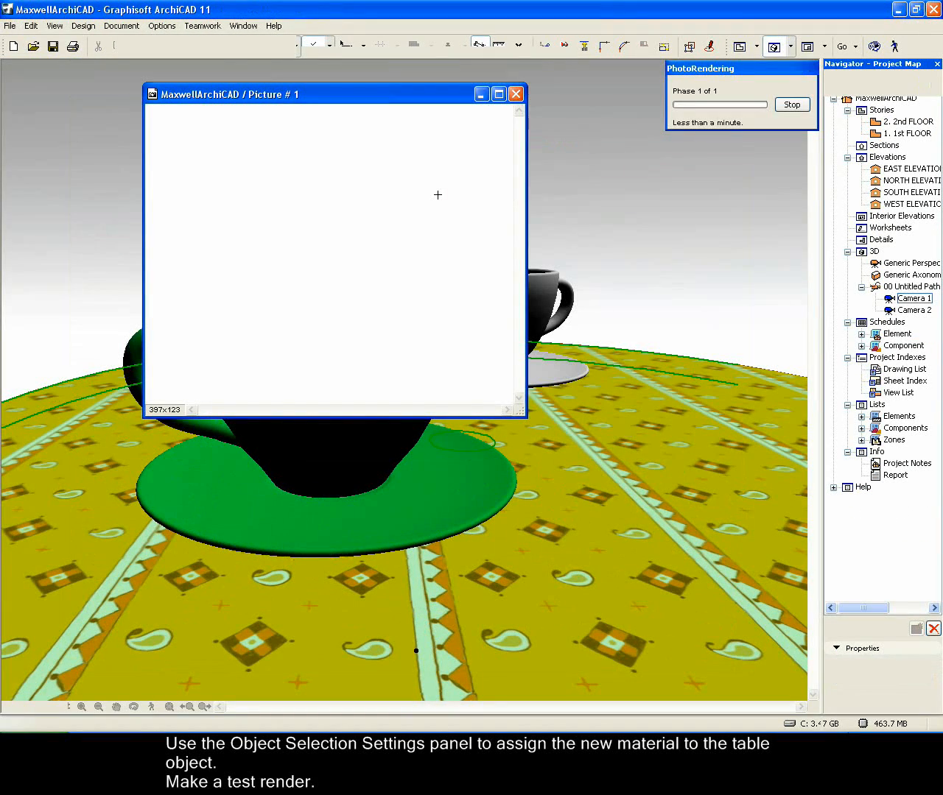
left_click(791, 105)
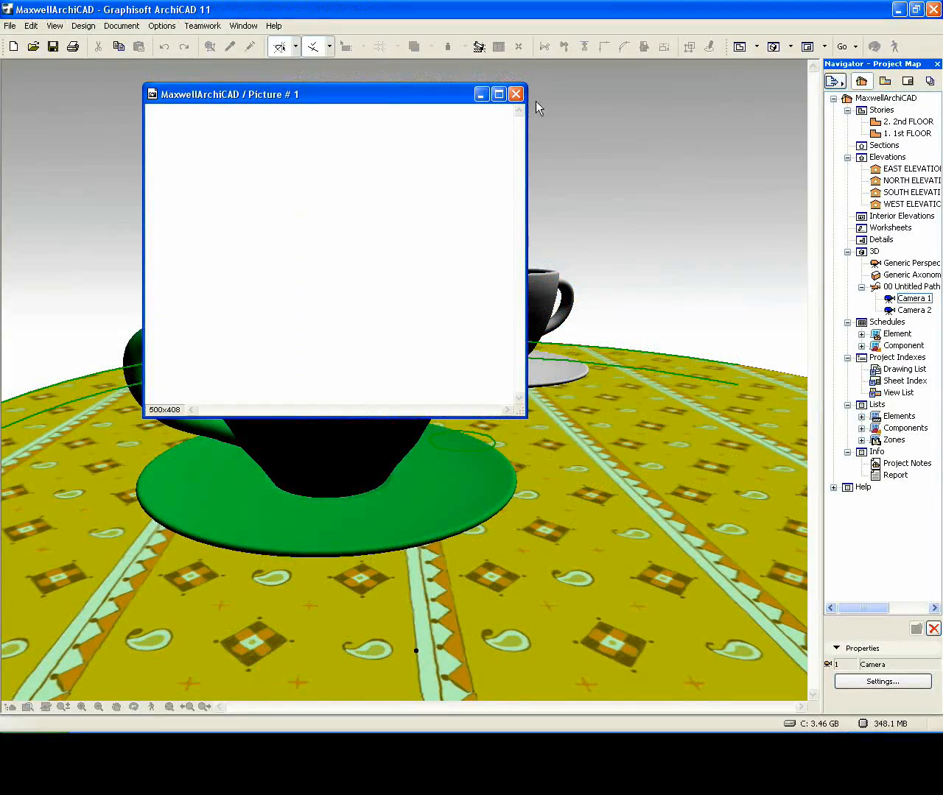
left_click(515, 94)
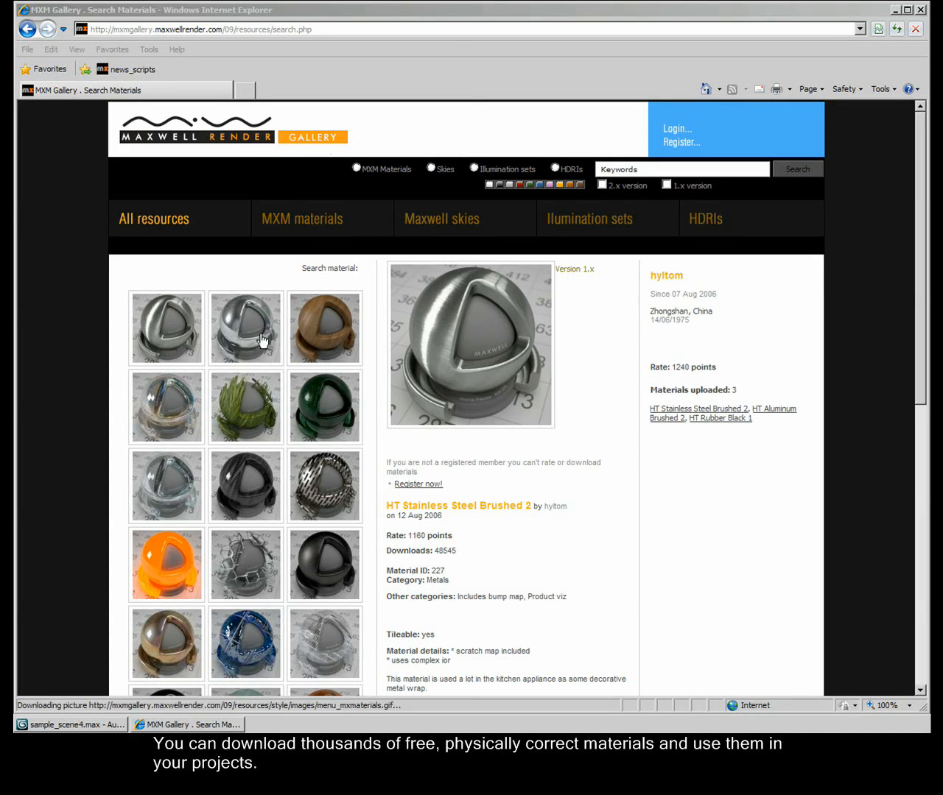
mouse_move(865, 350)
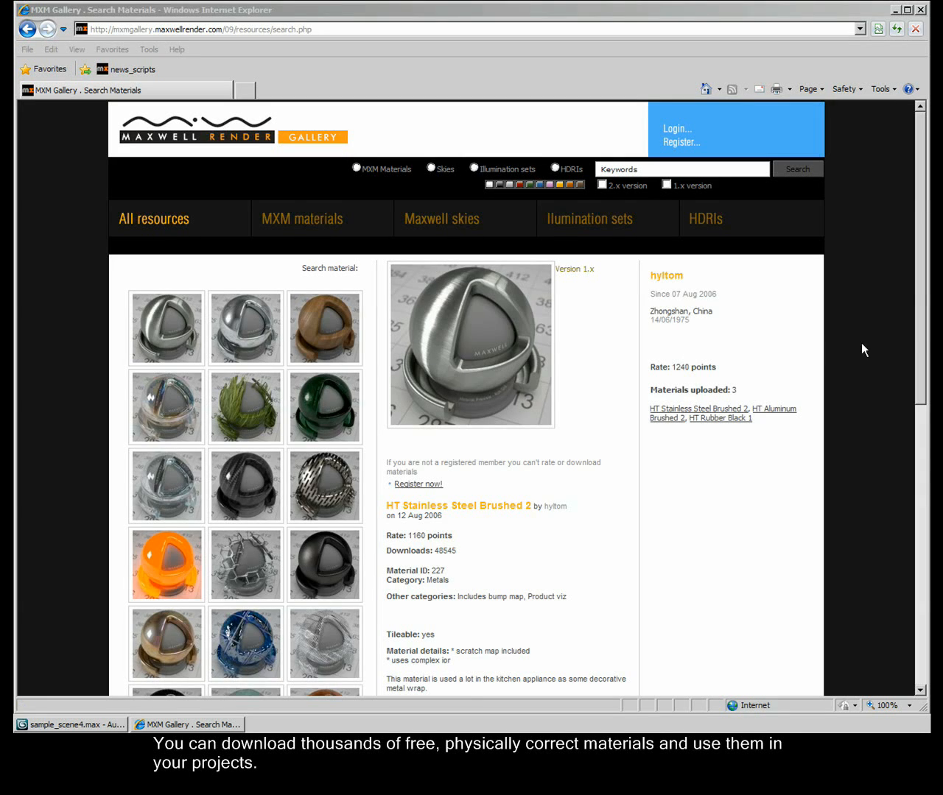
scroll("down", 3)
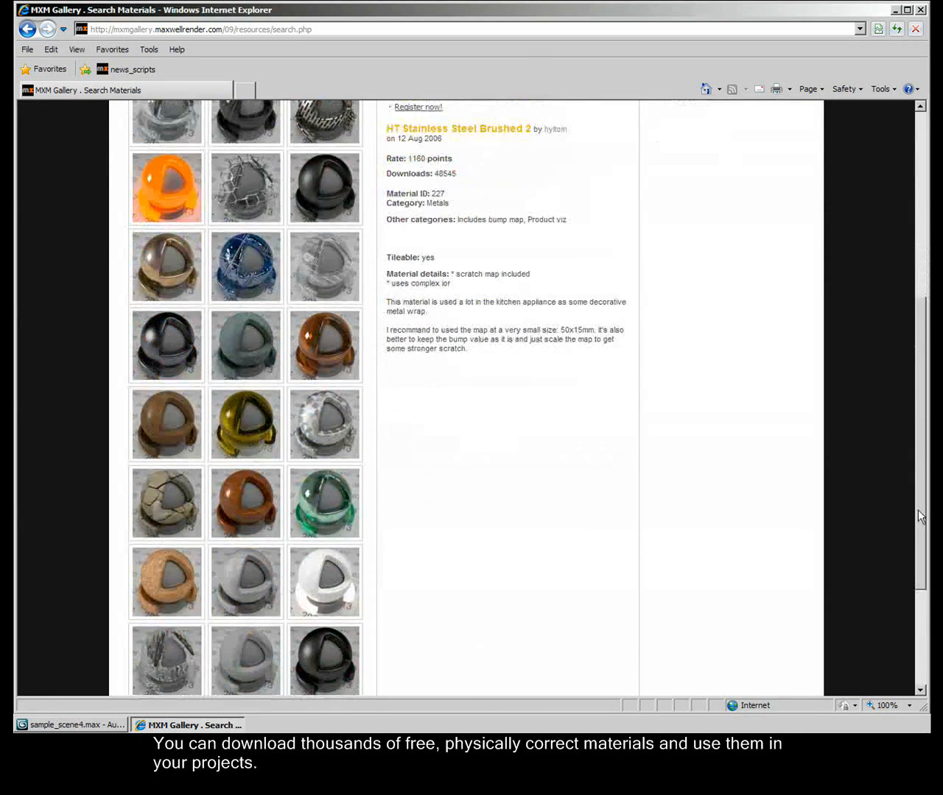
scroll("down", 3)
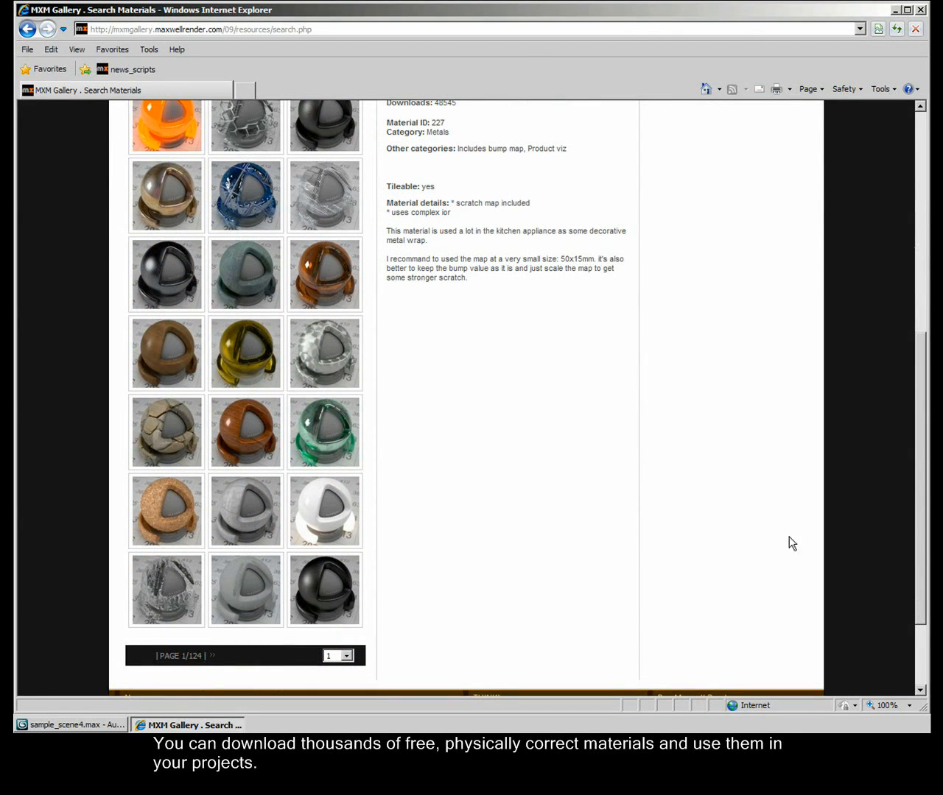
scroll("up", 3)
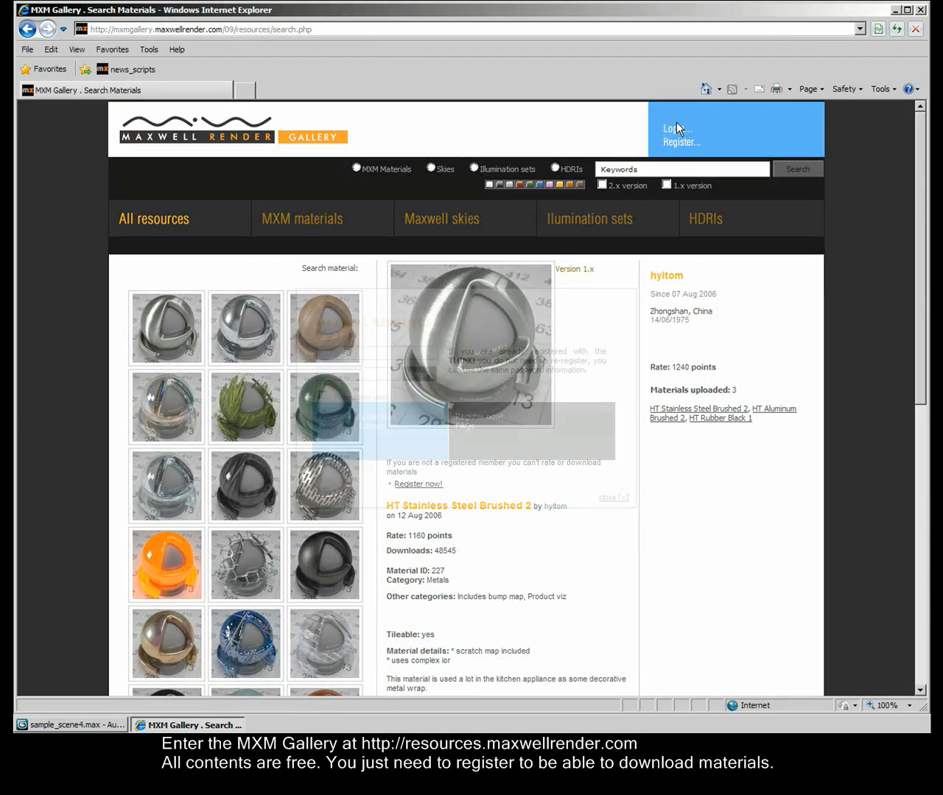
left_click(671, 128)
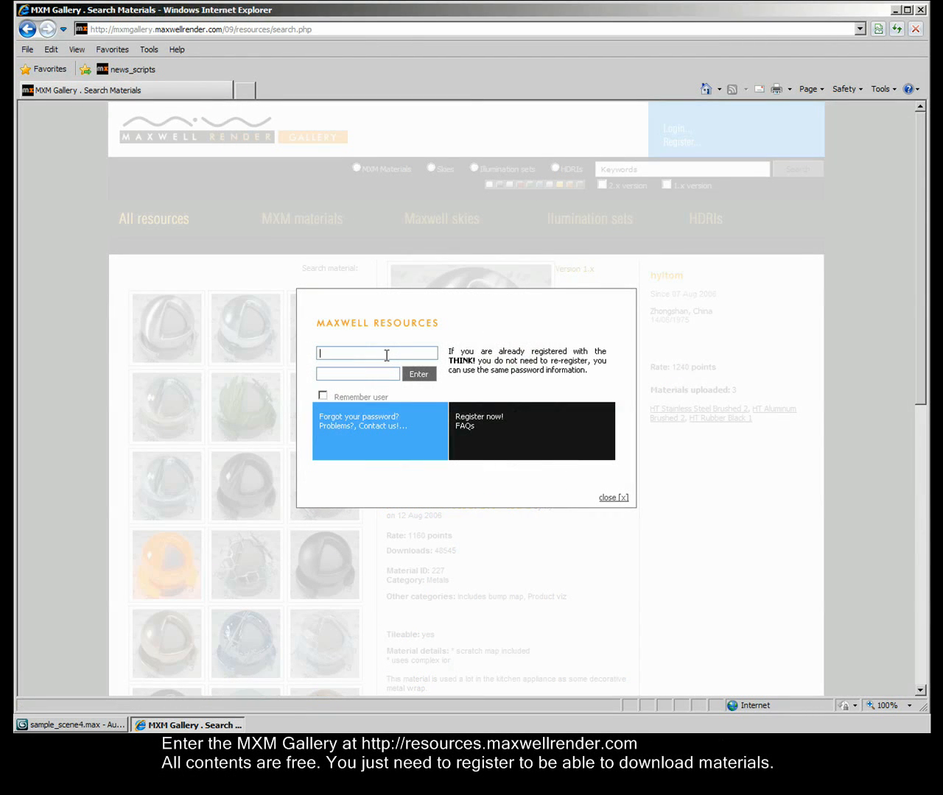
type("tom_nextlimit")
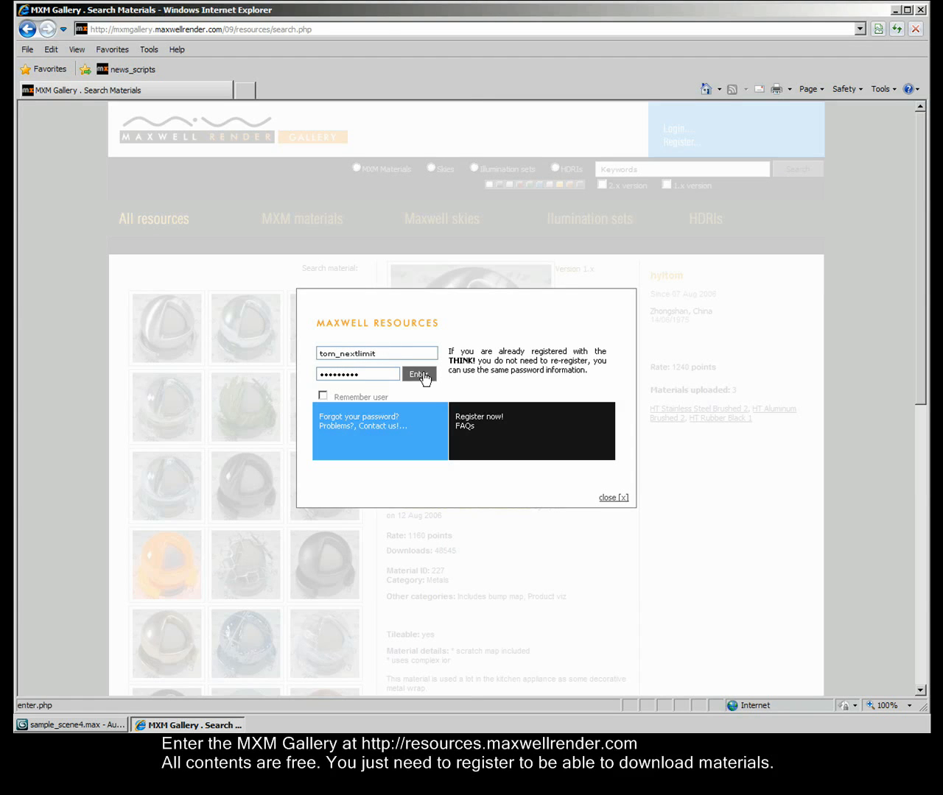
left_click(418, 373)
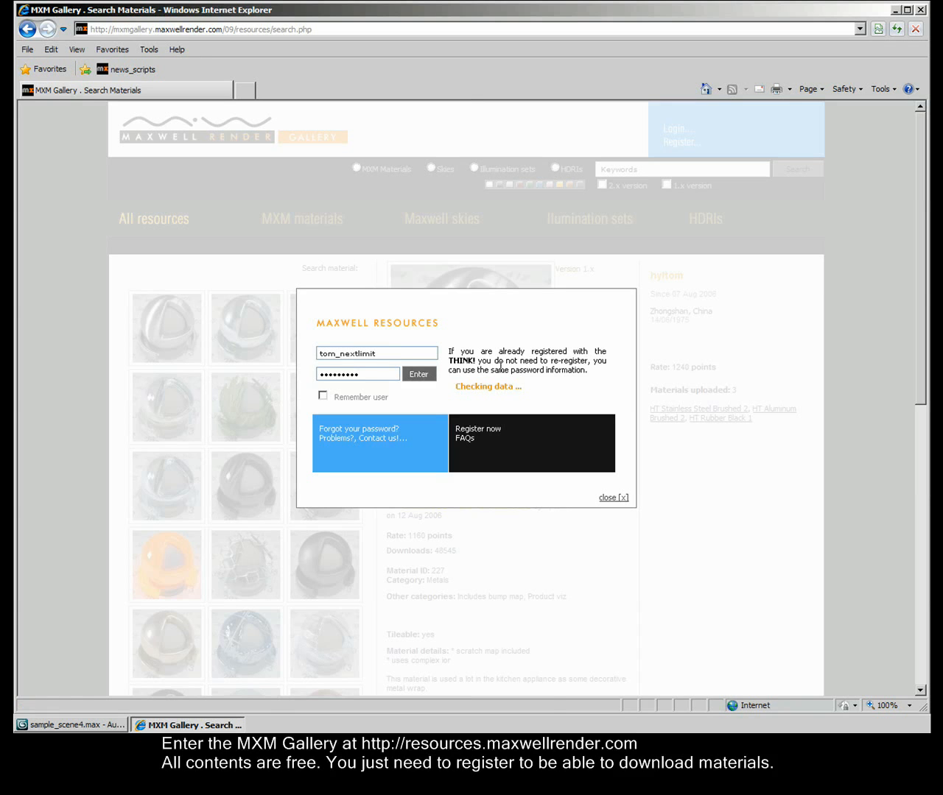
left_click(419, 373)
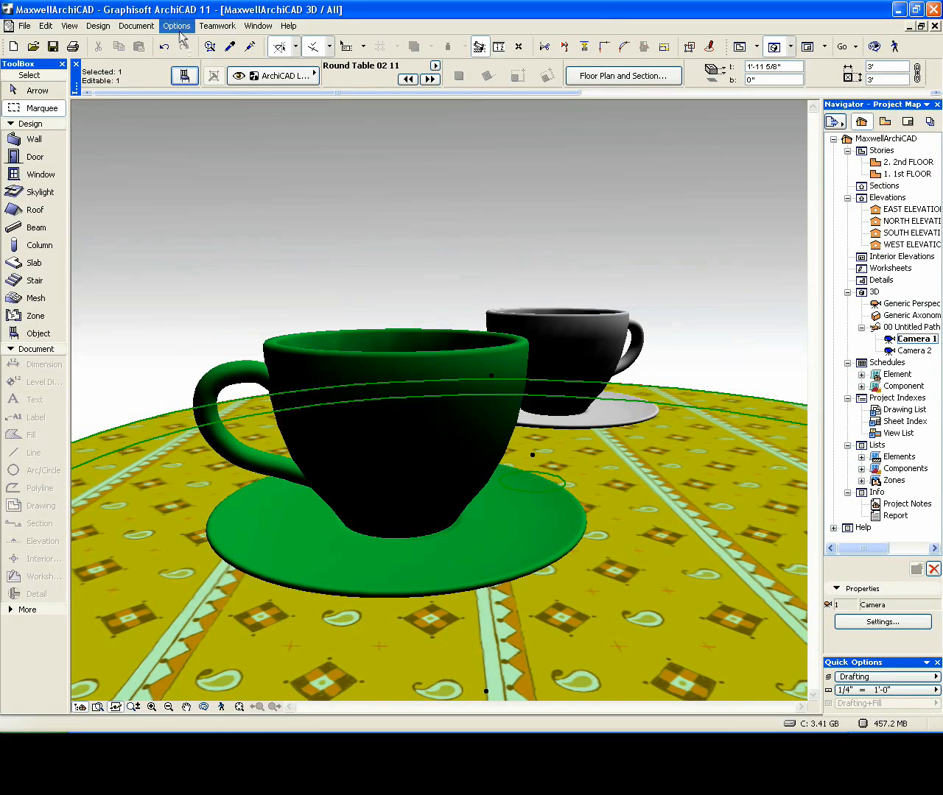
Switch the Maxwell_Cup1 material to MXM type and open the MXM material browser
left_click(176, 25)
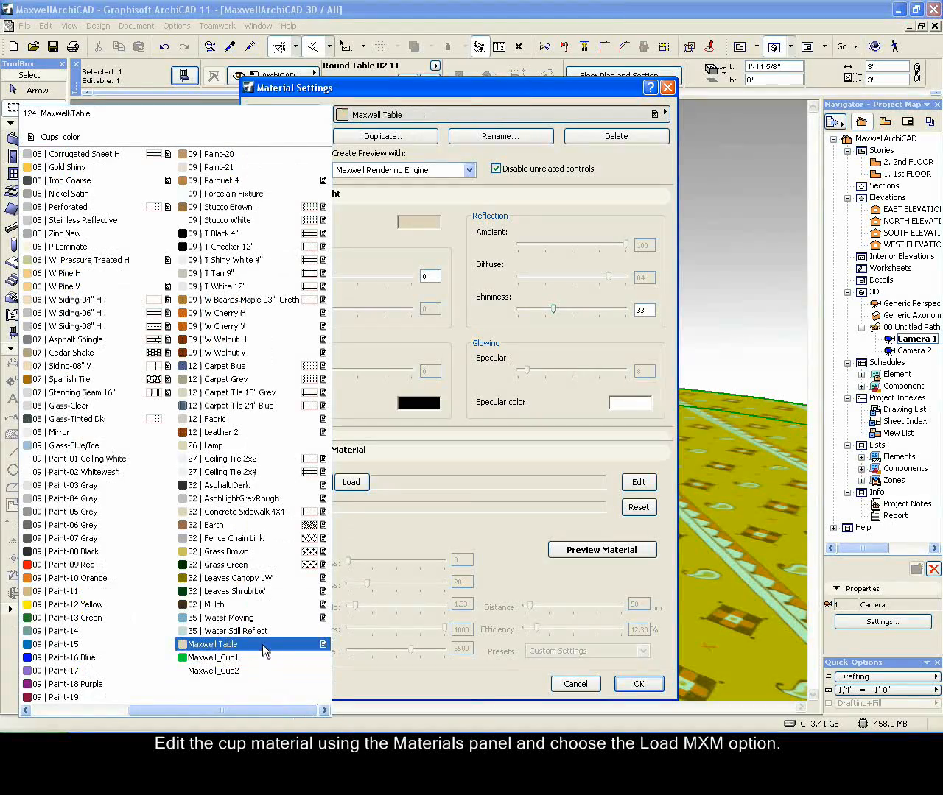
left_click(214, 658)
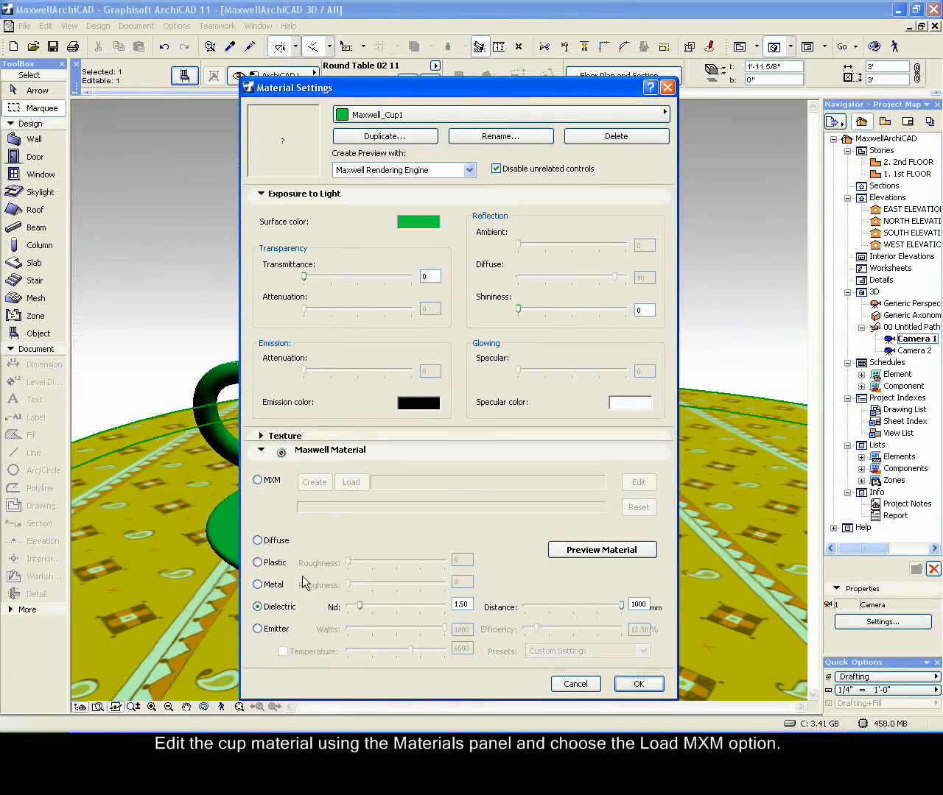
left_click(257, 480)
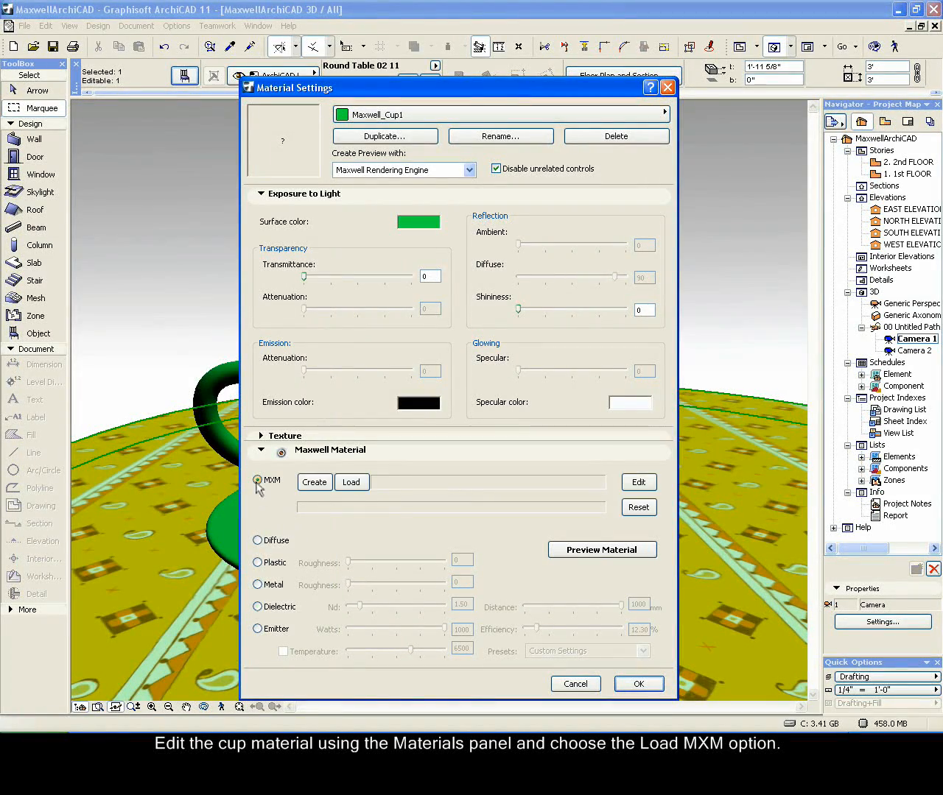
left_click(351, 481)
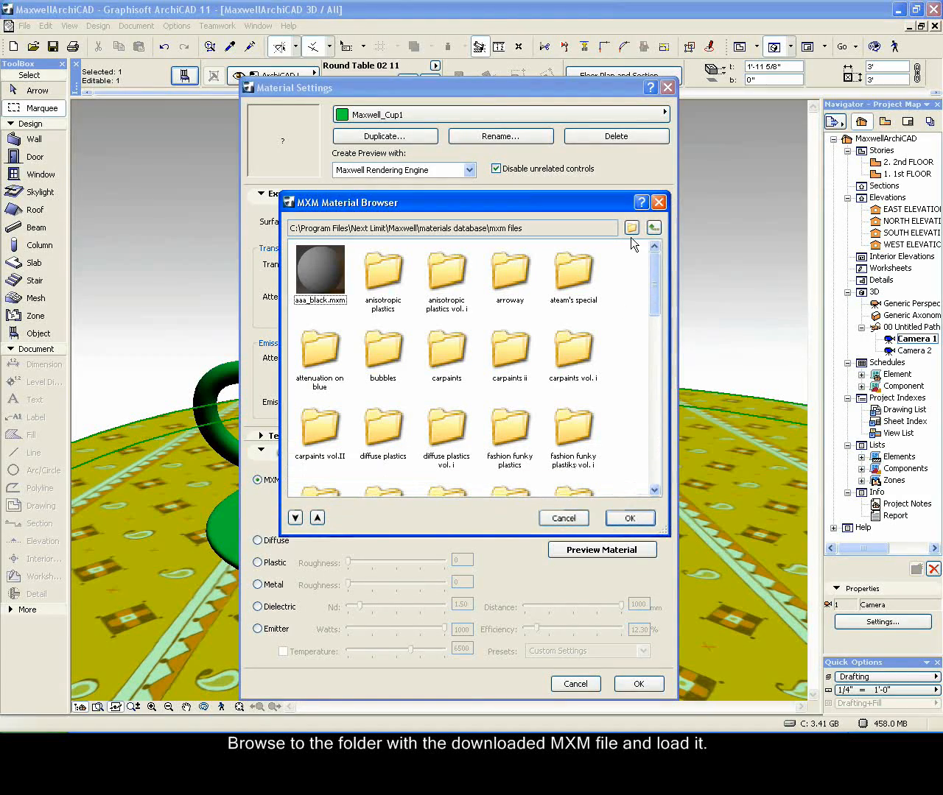
Load Resin_Polyurethane_6179.mxm from Desktop/MaxwellScene into Maxwell_Cup1 and confirm the settings
left_click(631, 227)
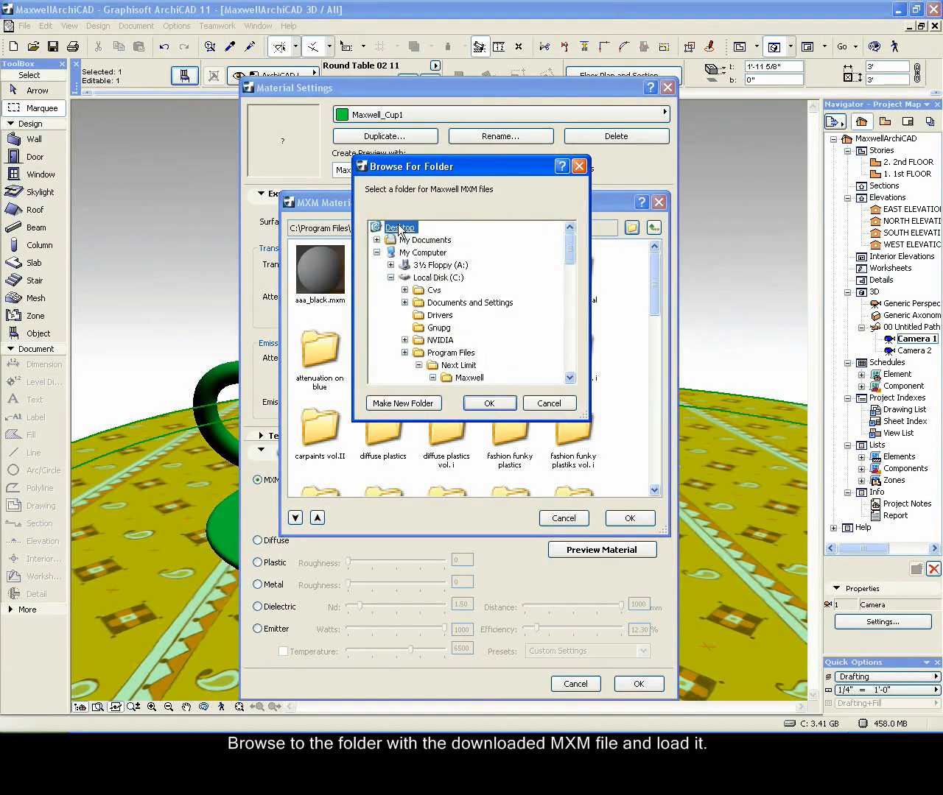
left_click(488, 403)
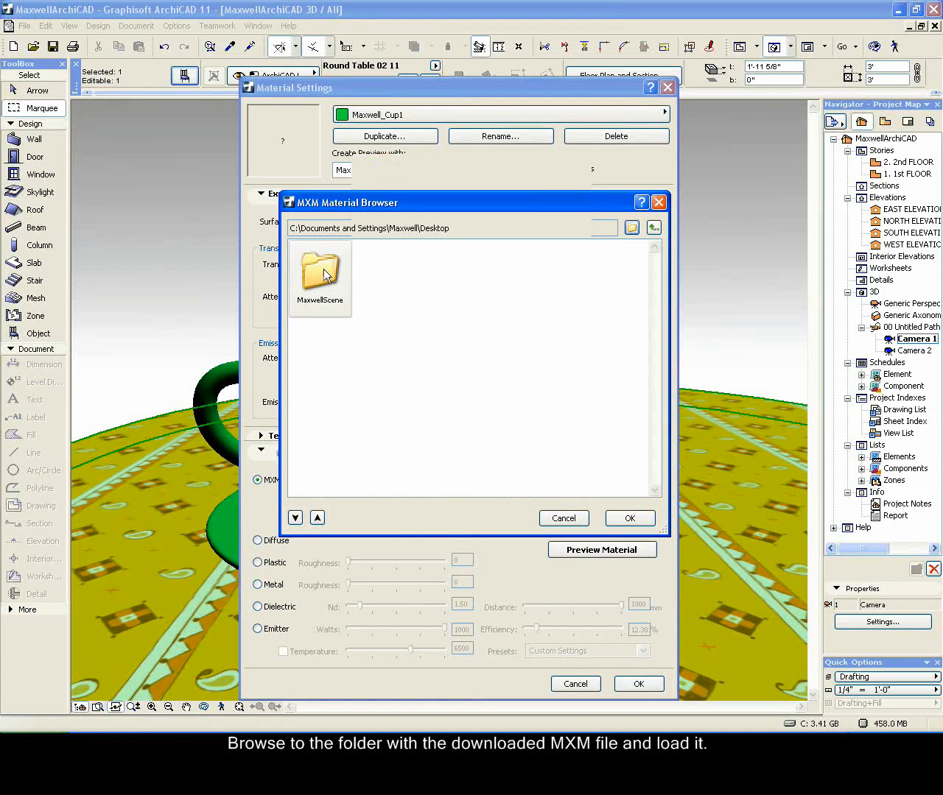
double_click(319, 274)
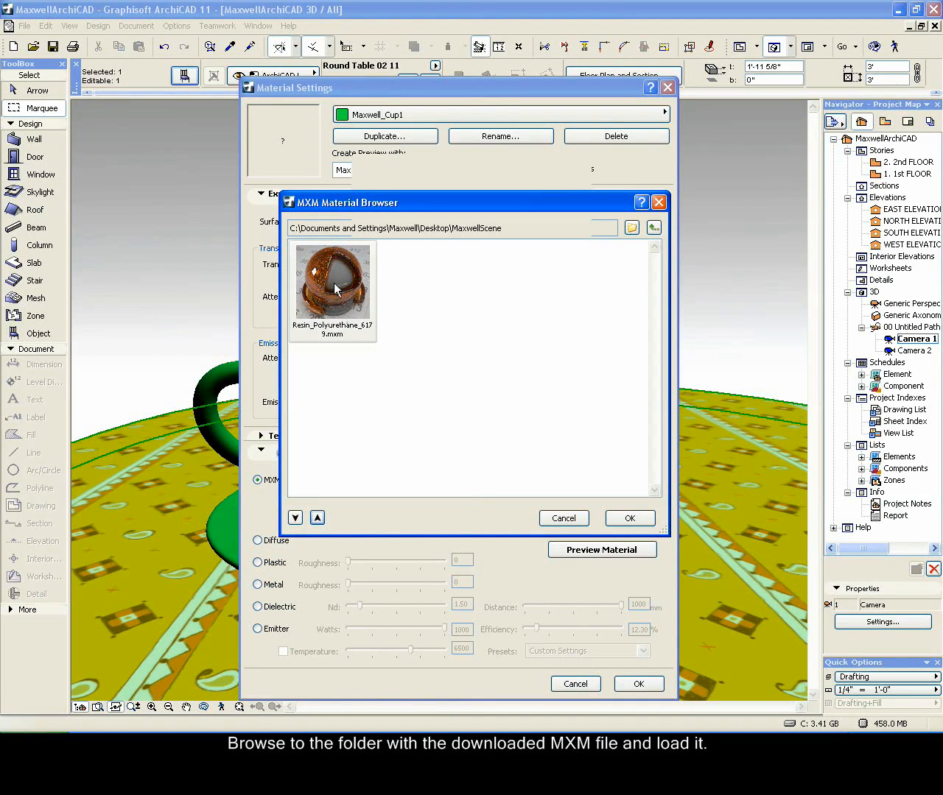
left_click(332, 284)
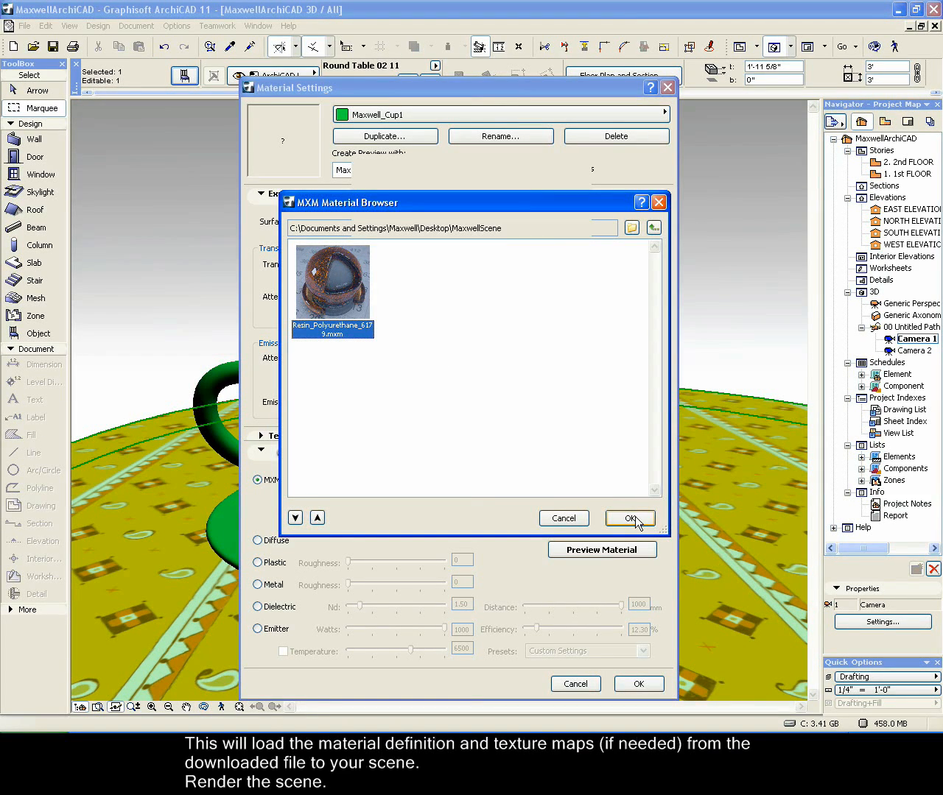
left_click(628, 518)
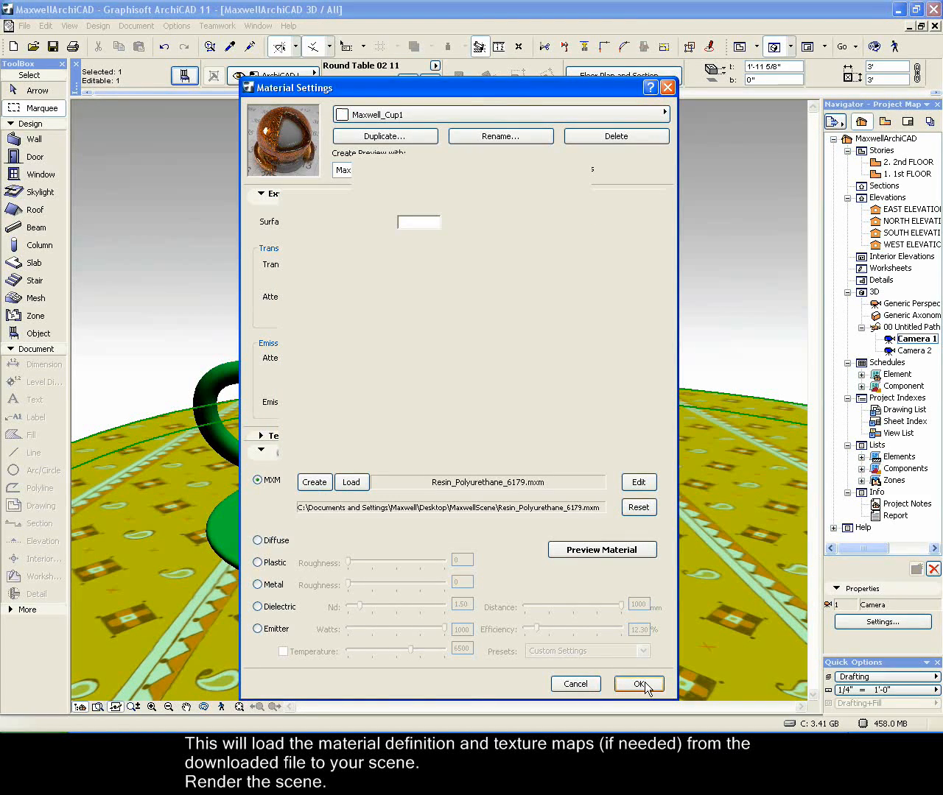
left_click(637, 684)
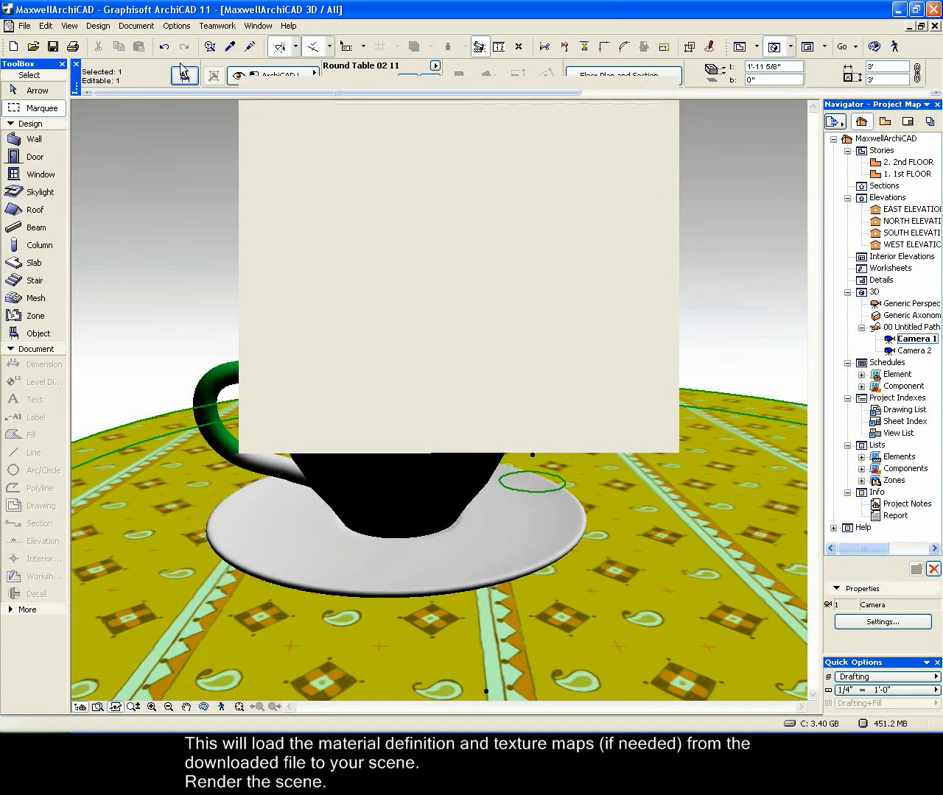
left_click(136, 25)
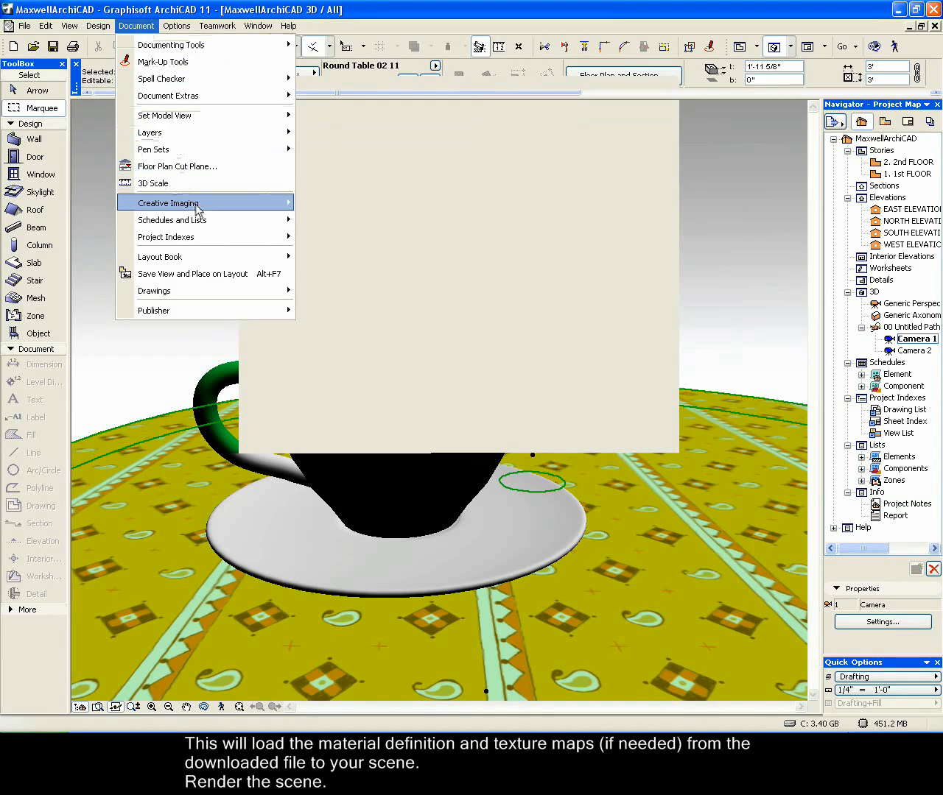